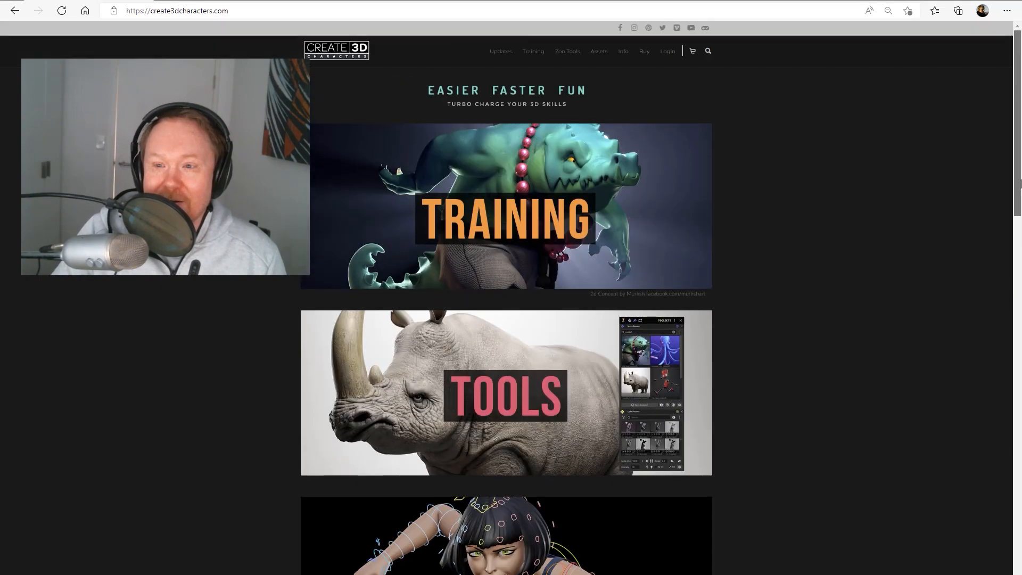
pyautogui.moveTo(441, 111)
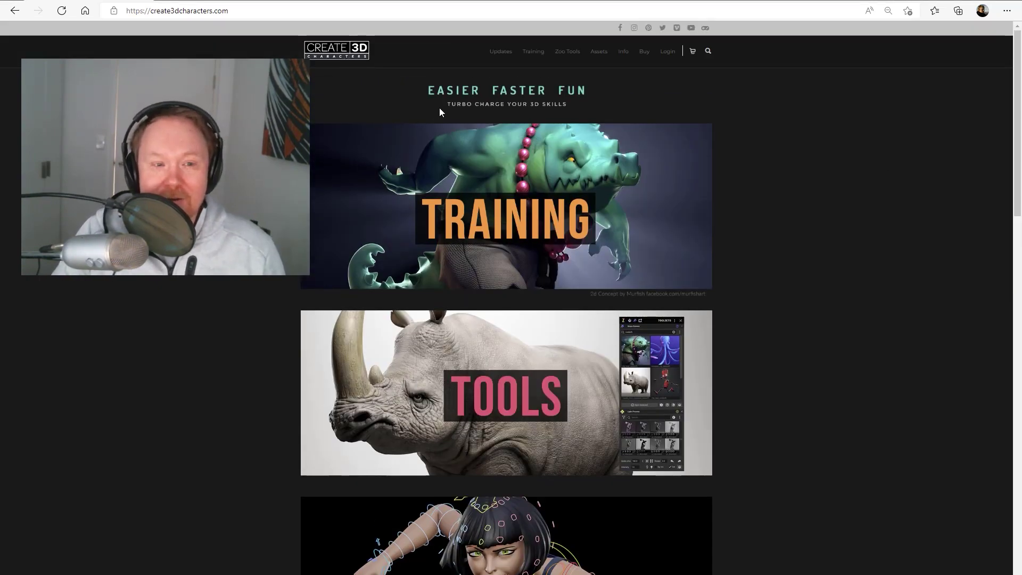
# Step: Reset the create3dcharacters.com page zoom to 100% and scroll down the homepage
pyautogui.click(889, 11)
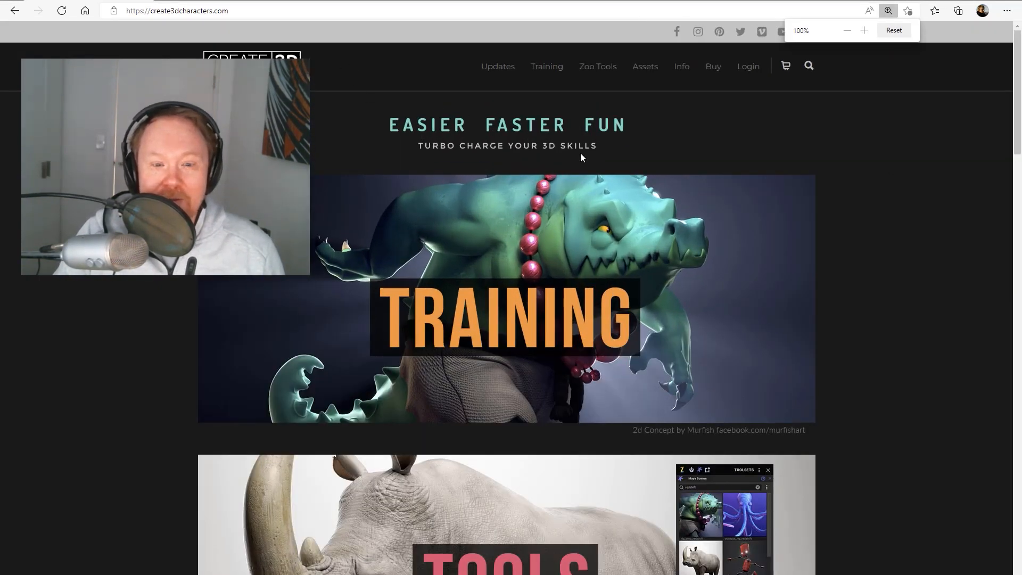
pyautogui.scroll(-3)
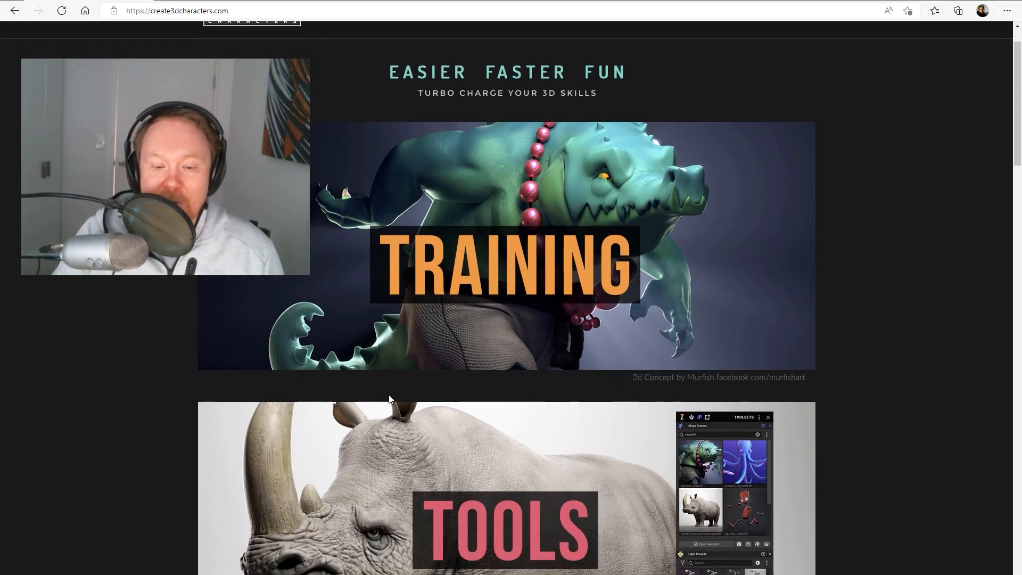
pyautogui.scroll(-3)
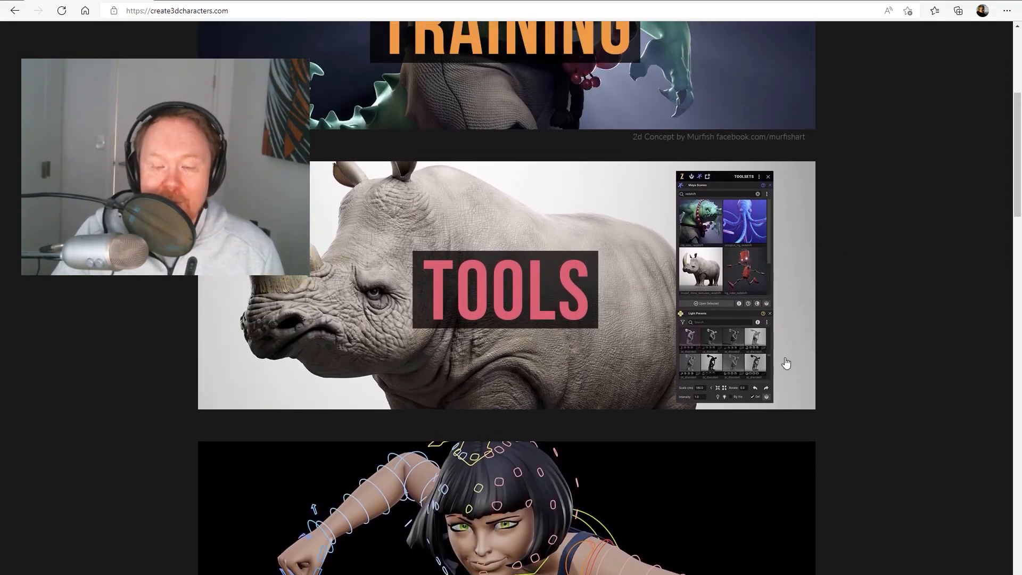
pyautogui.moveTo(968, 207)
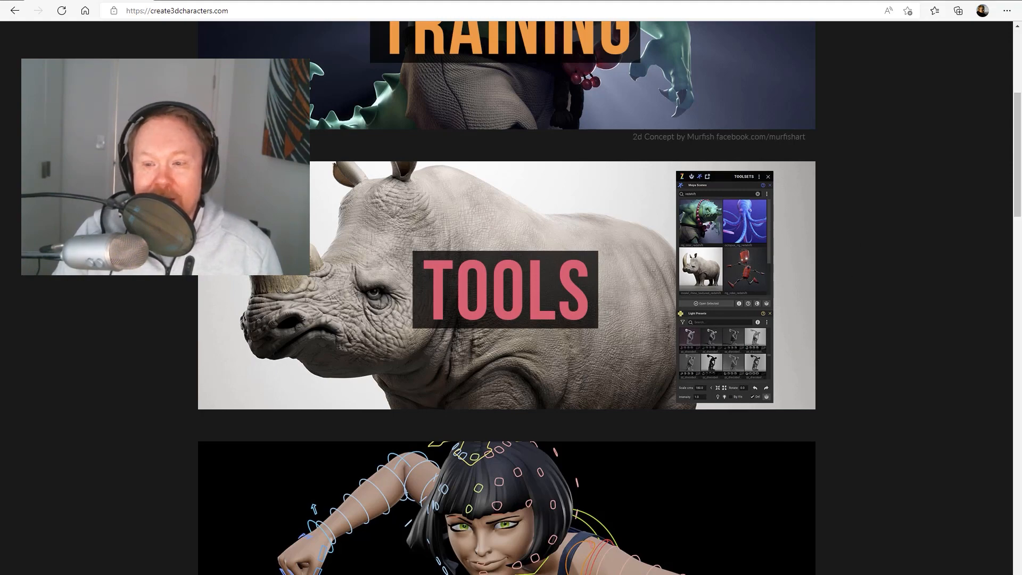
# Step: Scroll up and down through the Training, Tools and Assets & Presets banners
pyautogui.scroll(3)
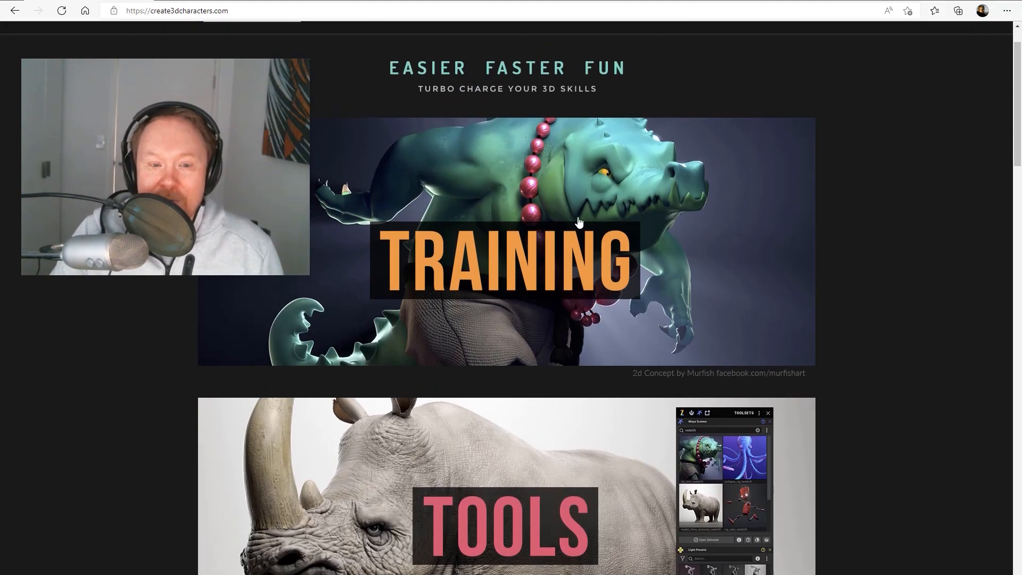
pyautogui.scroll(-3)
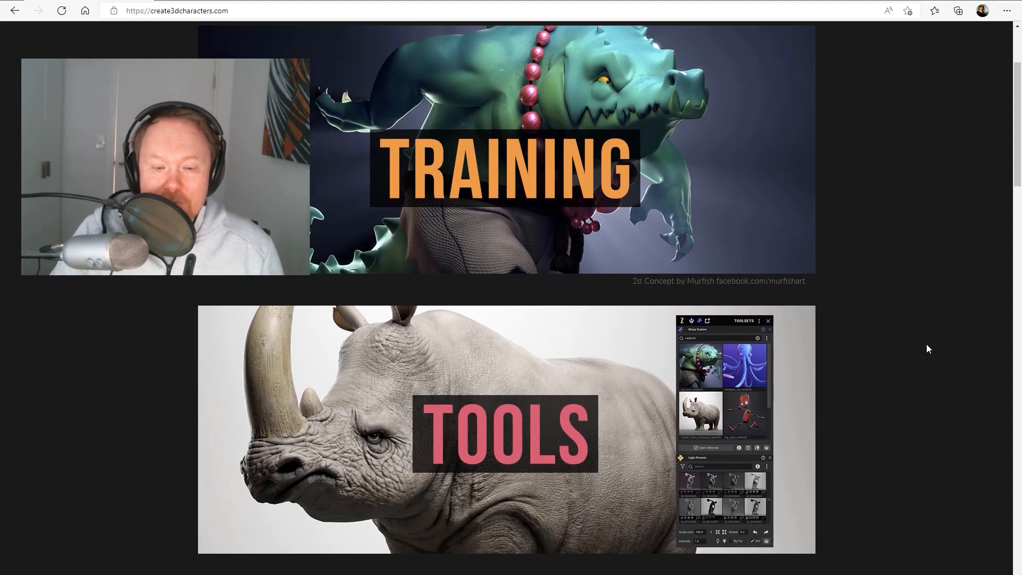
pyautogui.scroll(-3)
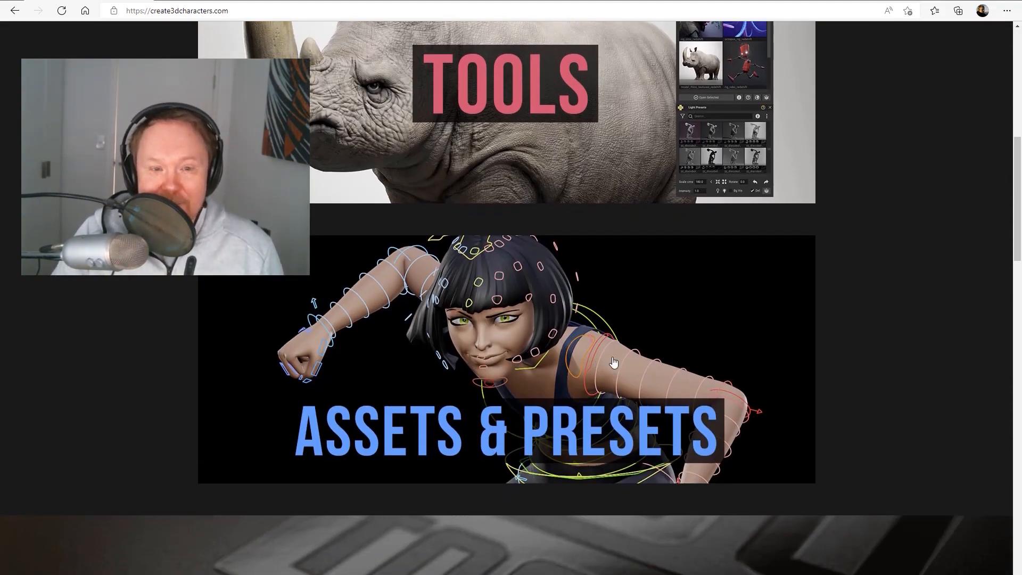
pyautogui.scroll(3)
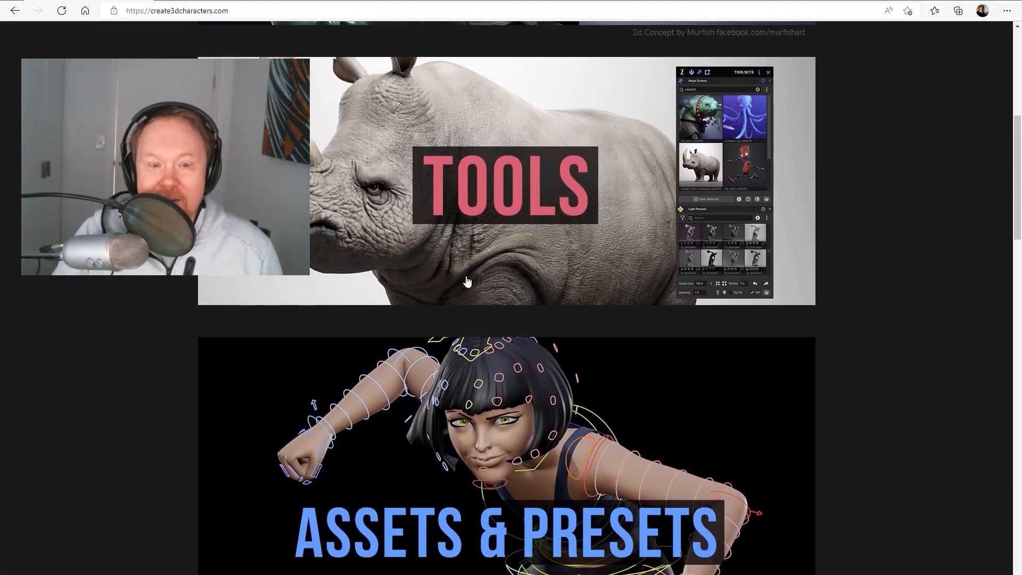
pyautogui.scroll(-3)
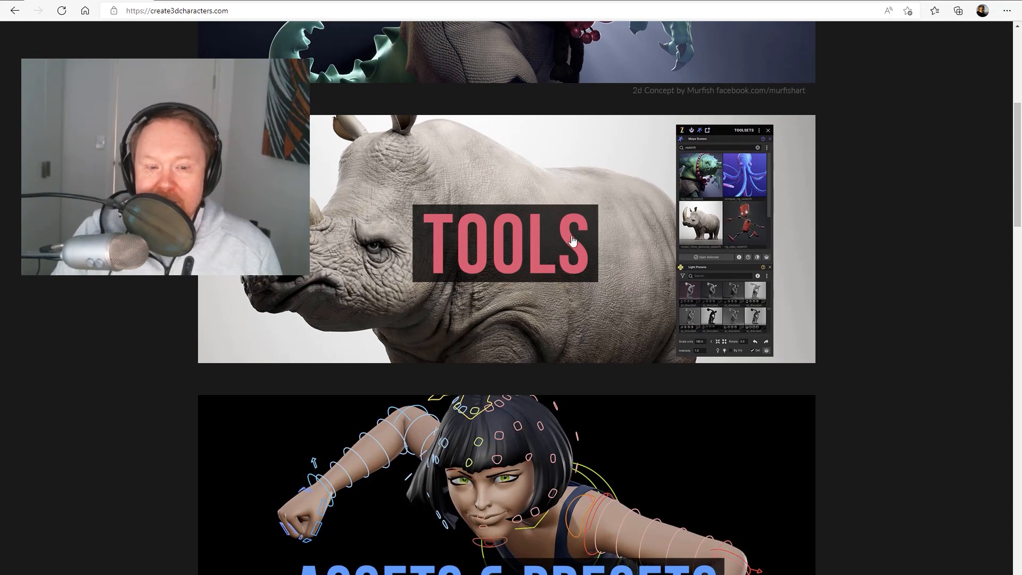
pyautogui.scroll(3)
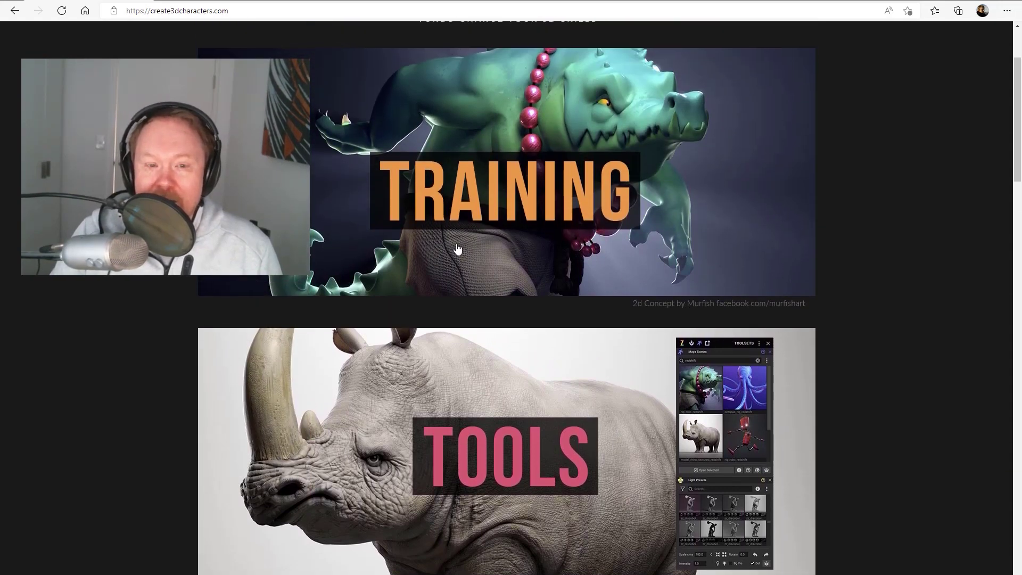
pyautogui.scroll(3)
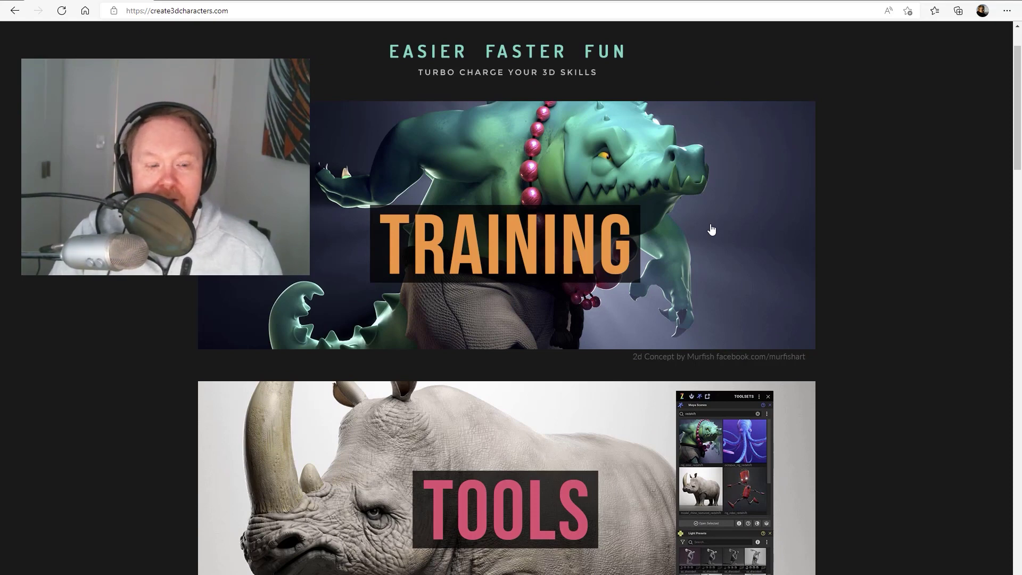
pyautogui.moveTo(863, 191)
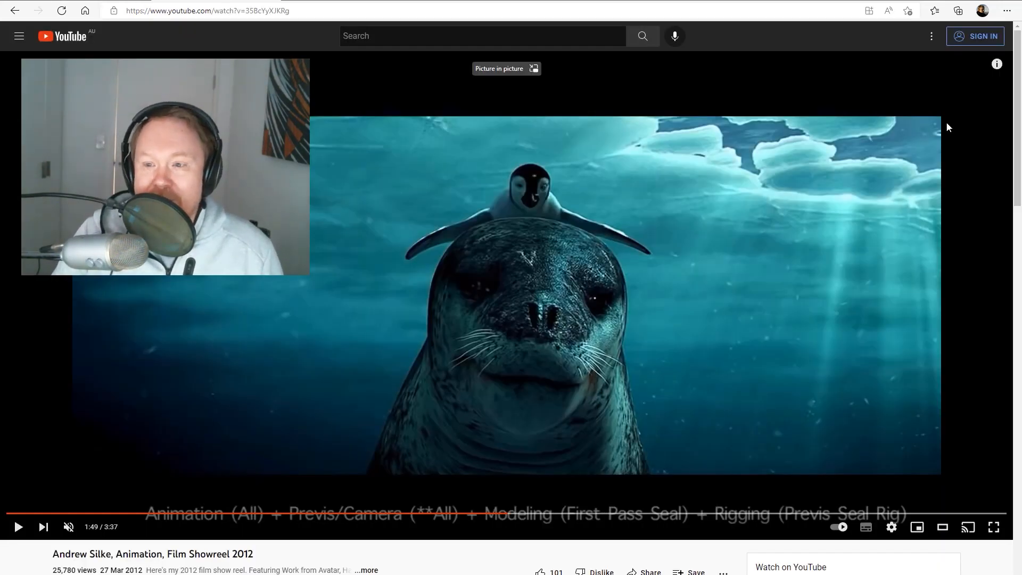
pyautogui.moveTo(970, 107)
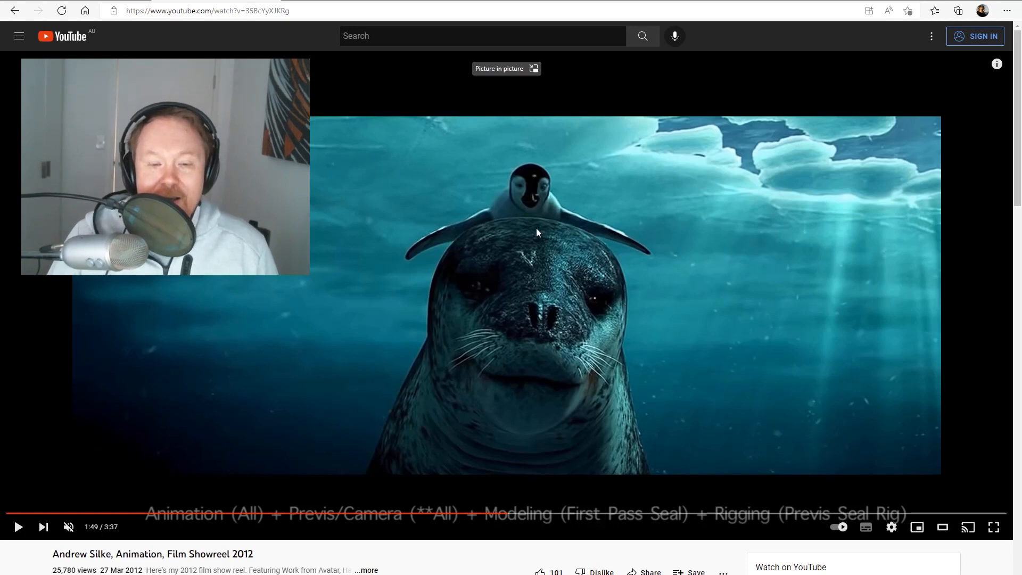
pyautogui.moveTo(809, 333)
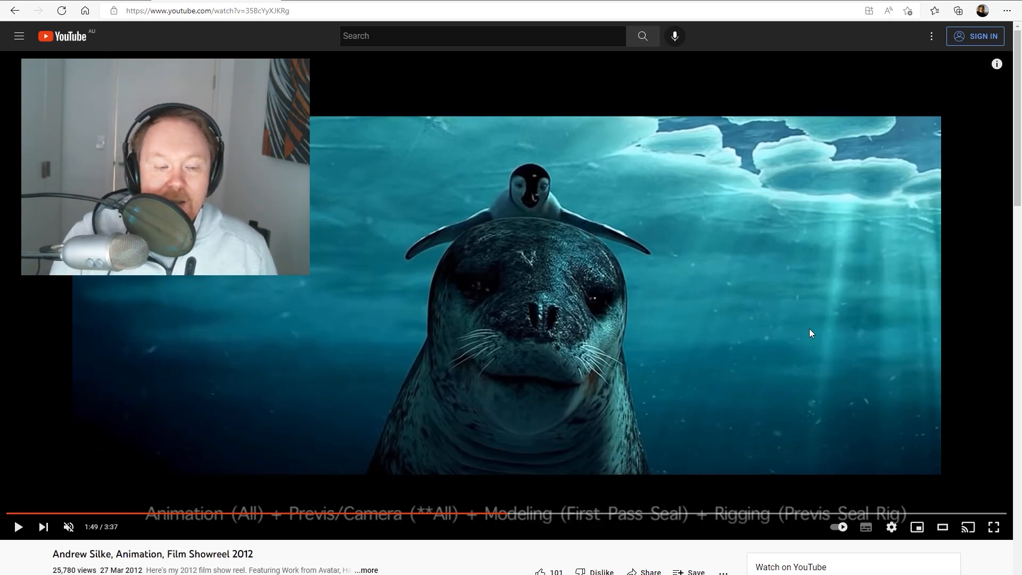
pyautogui.moveTo(154, 518)
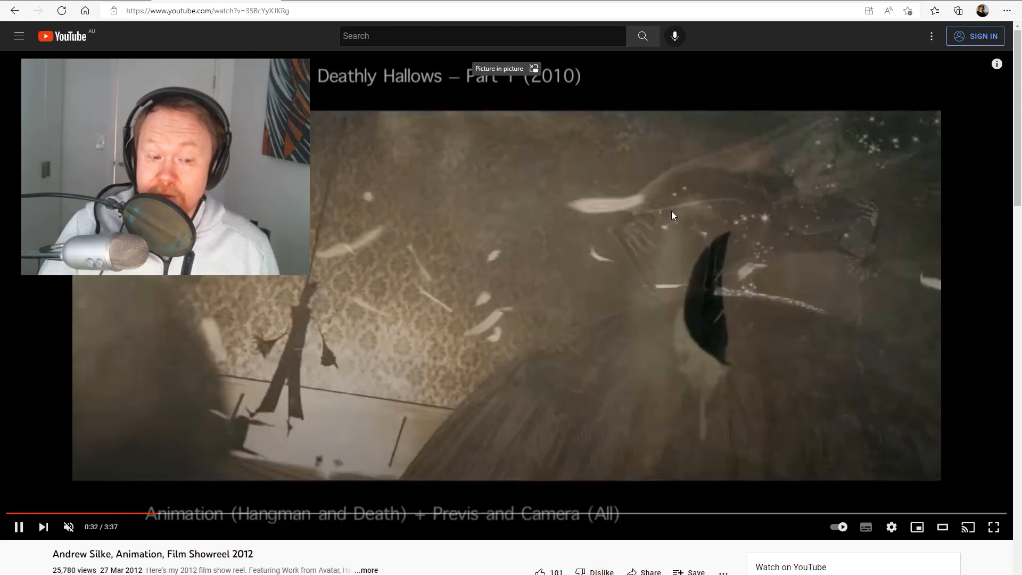
pyautogui.moveTo(314, 409)
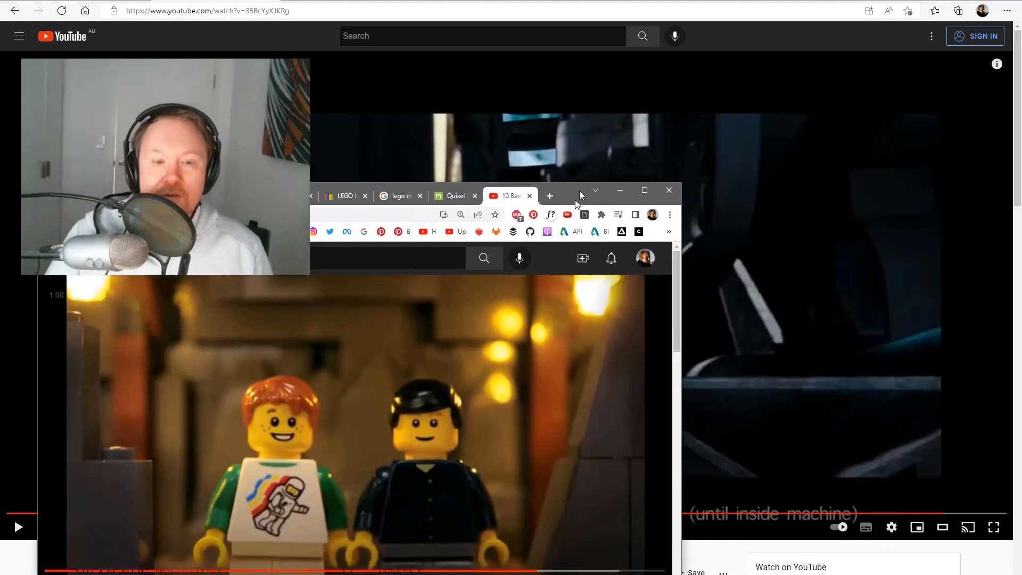
# Step: Return to the create3dcharacters.com tab and scroll through its Tools and Training sections
pyautogui.click(669, 190)
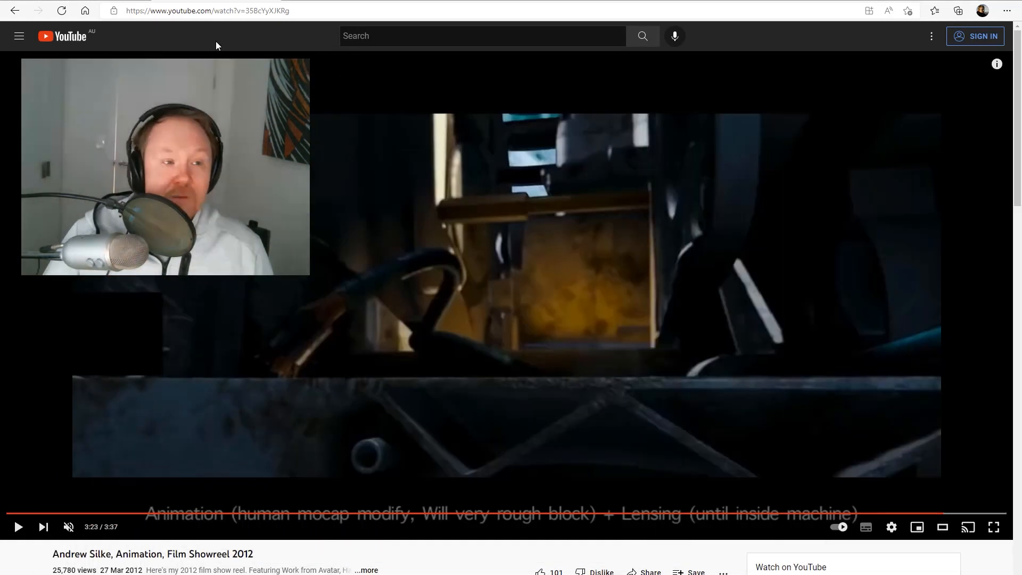
pyautogui.click(203, 10)
pyautogui.write('https://create3dcharacters.com')
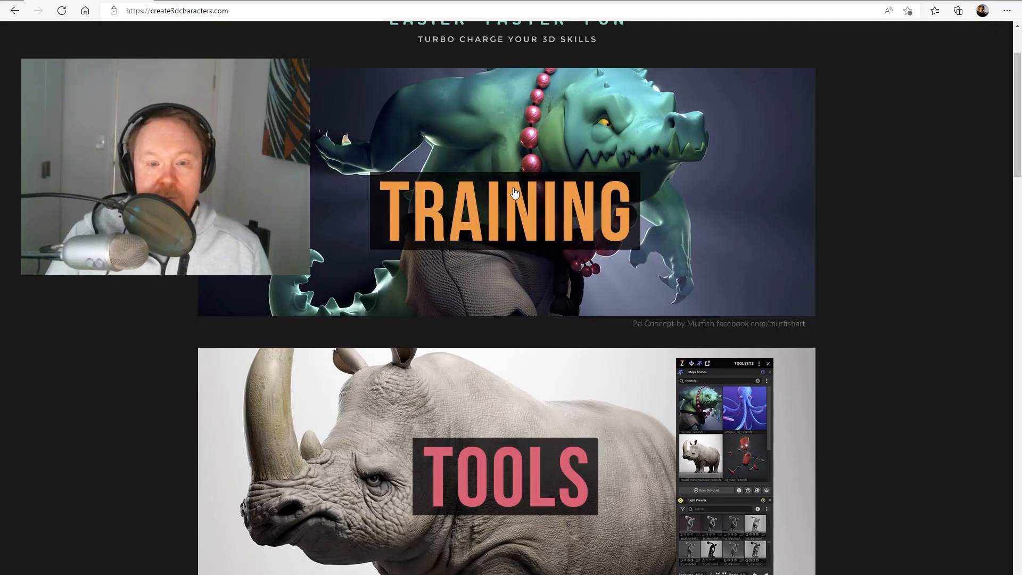
pyautogui.moveTo(655, 137)
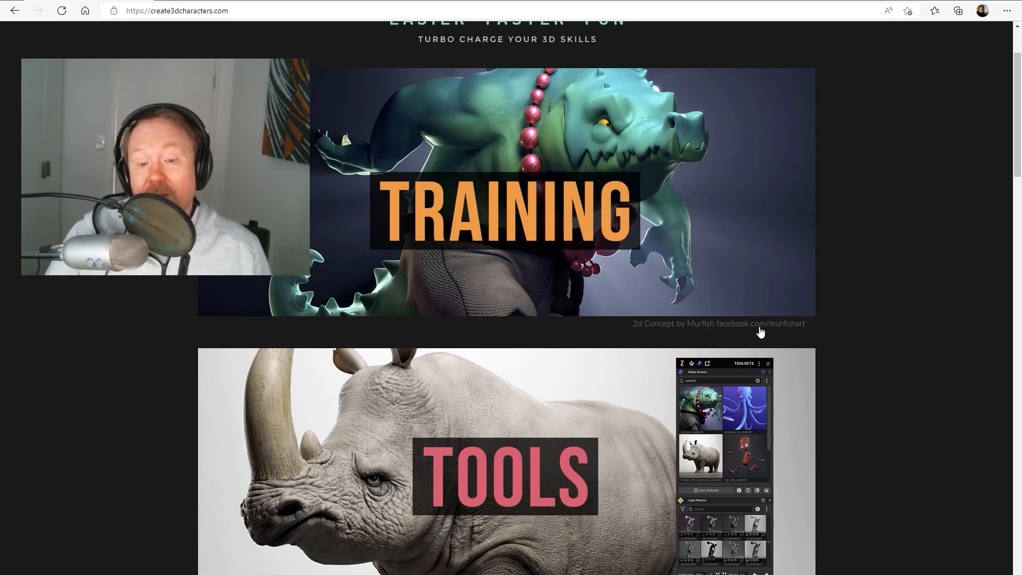
pyautogui.moveTo(677, 338)
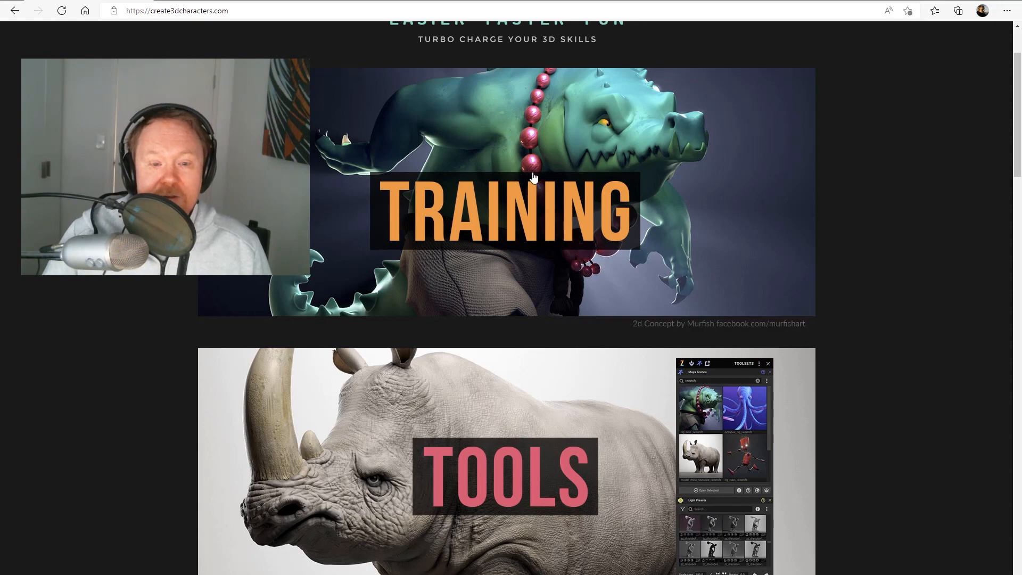
pyautogui.scroll(-3)
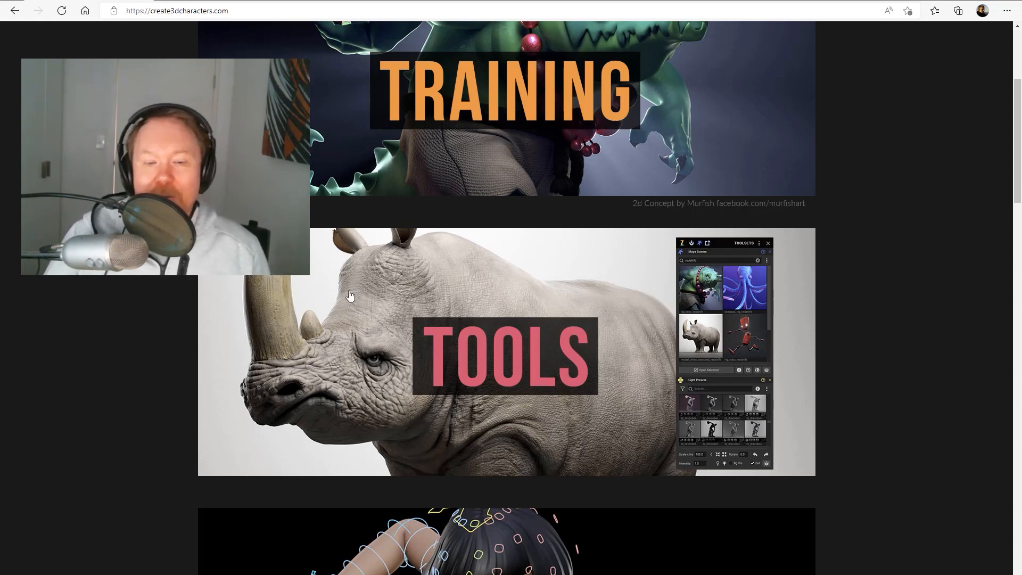
pyautogui.scroll(-3)
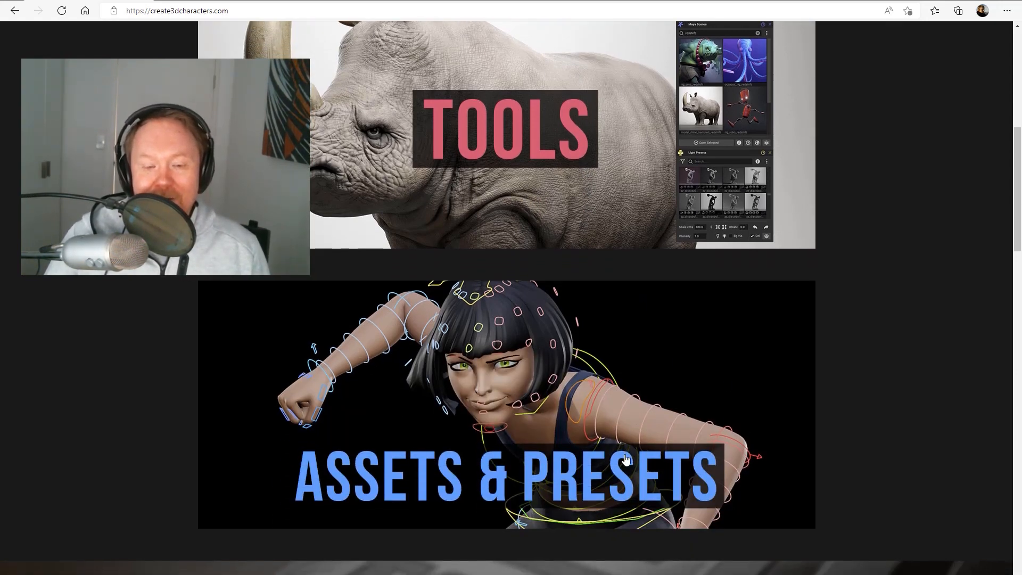
pyautogui.moveTo(493, 420)
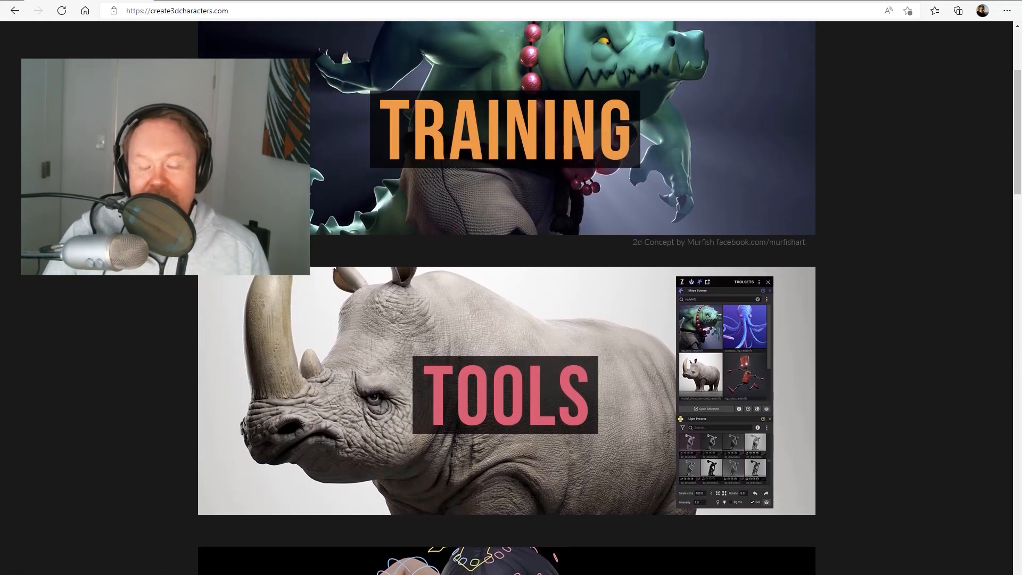
pyautogui.scroll(3)
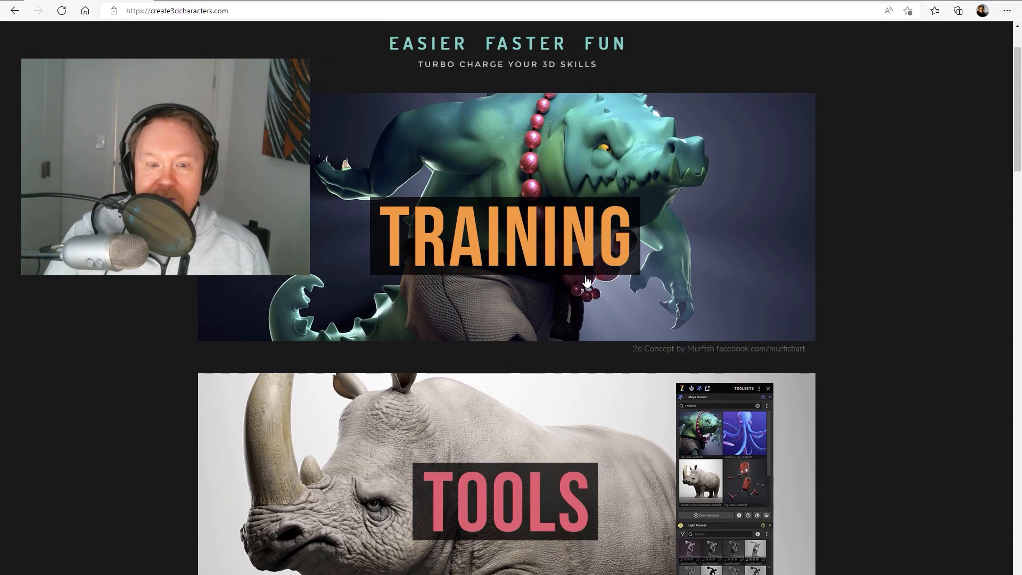
pyautogui.scroll(-3)
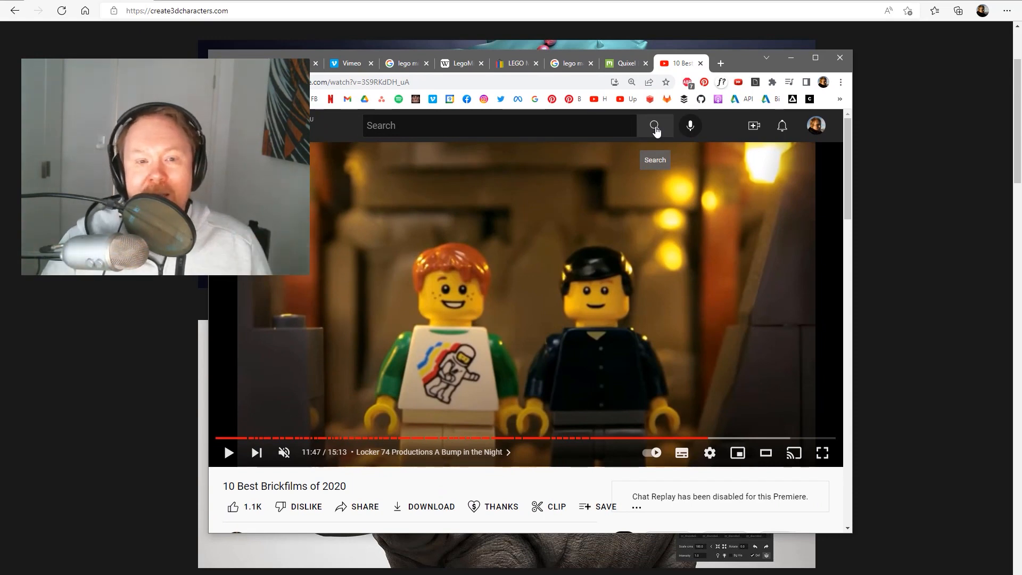
pyautogui.moveTo(710, 138)
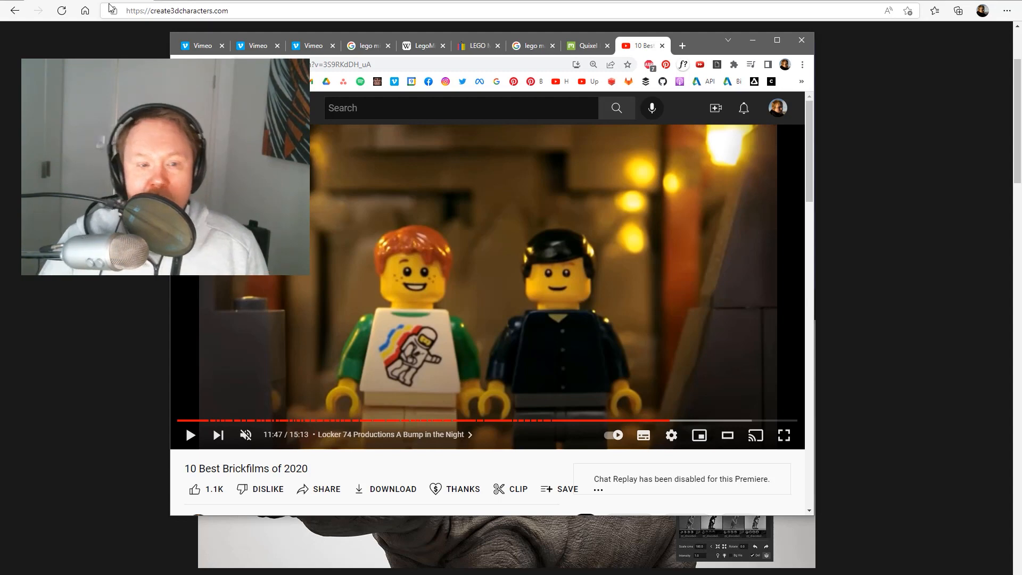
pyautogui.moveTo(579, 123)
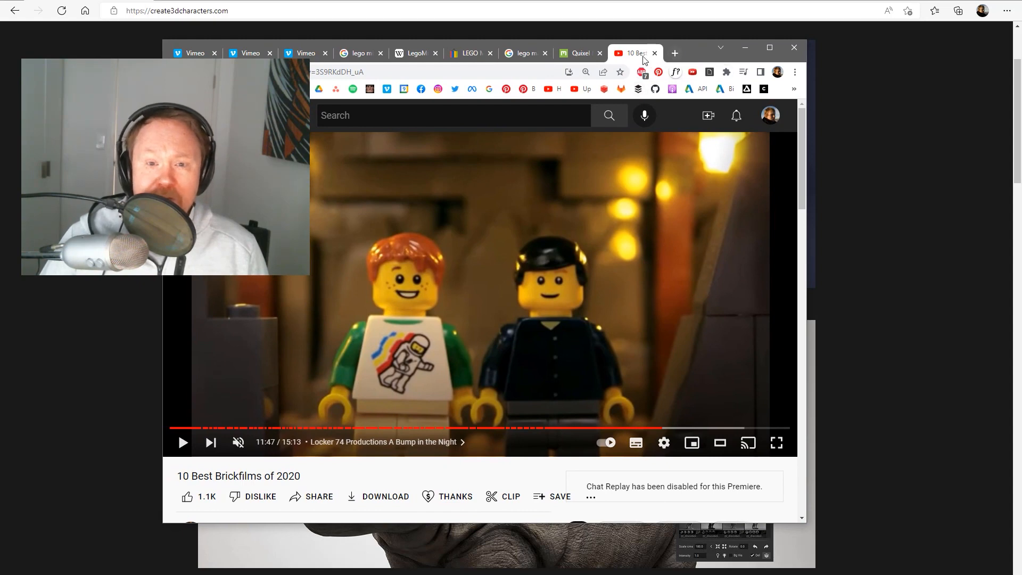
pyautogui.moveTo(635, 55)
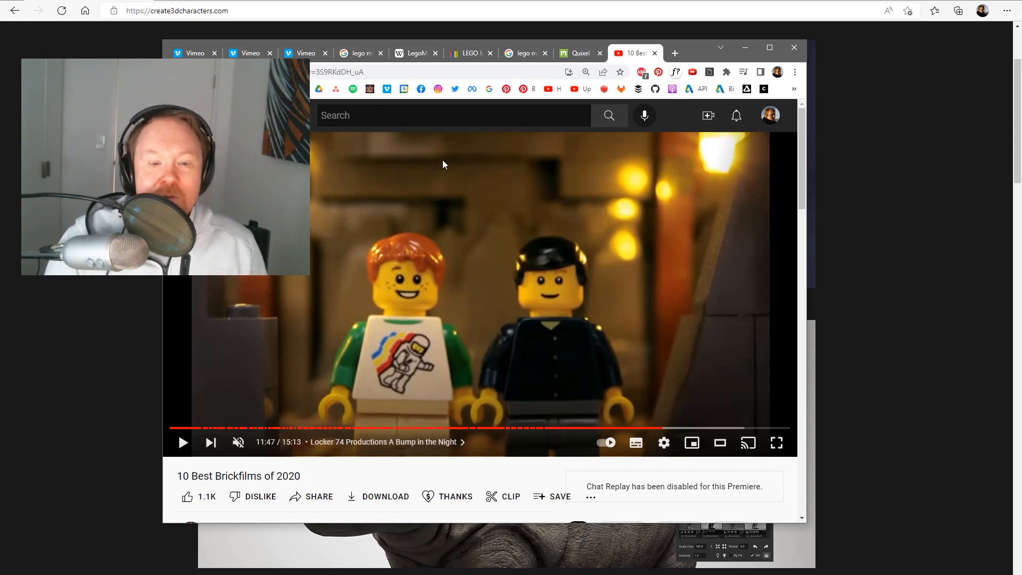
pyautogui.moveTo(172, 491)
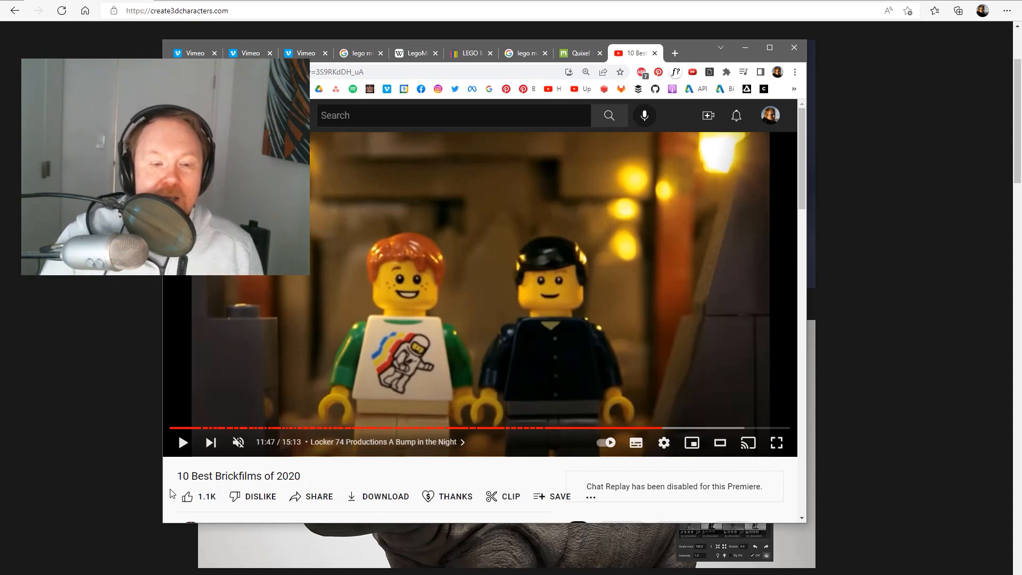
pyautogui.moveTo(181, 445)
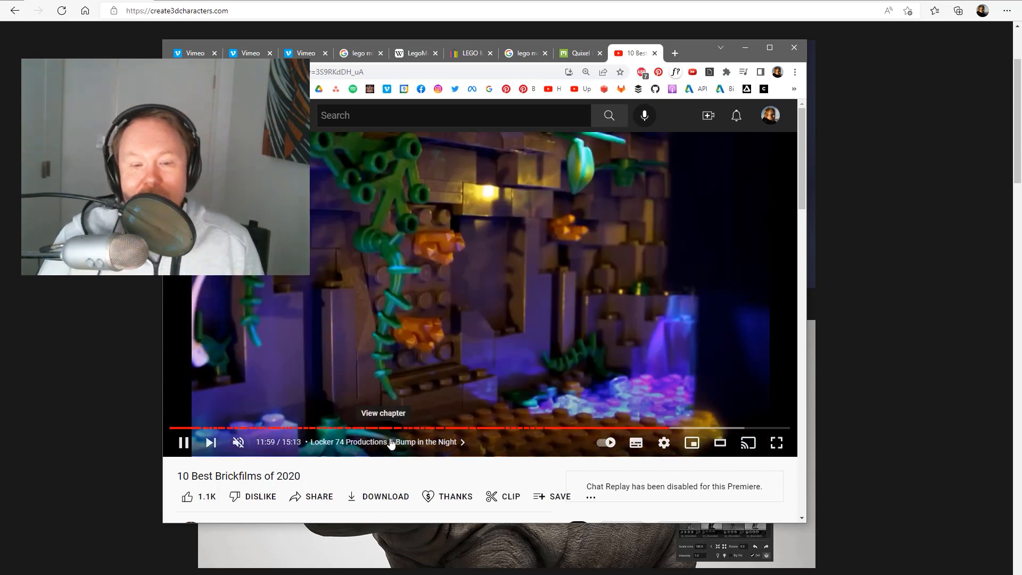
pyautogui.moveTo(429, 479)
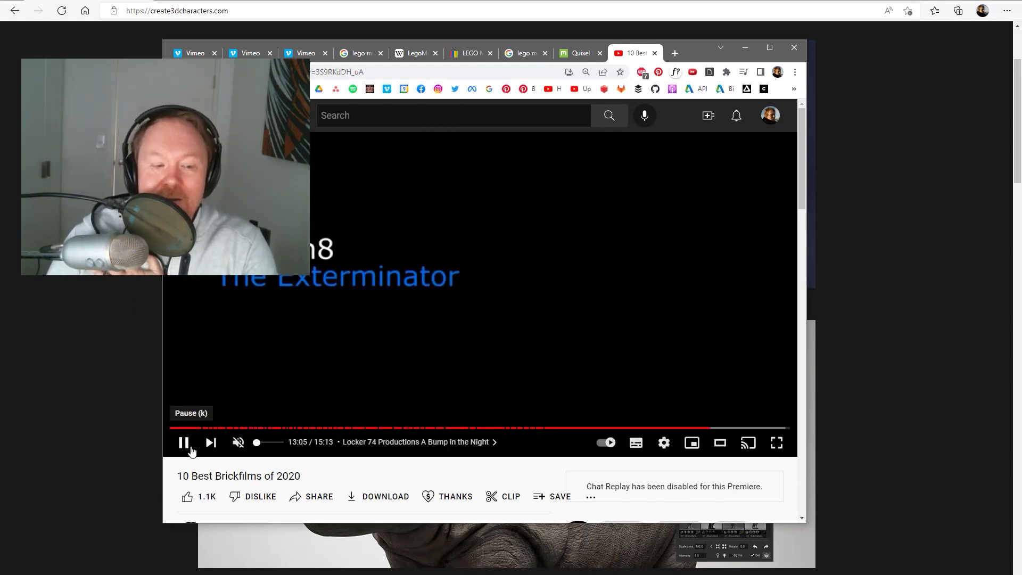
# Step: Pause the brickfilm compilation at 13:06 on 'The Exterminator' title card
pyautogui.click(183, 442)
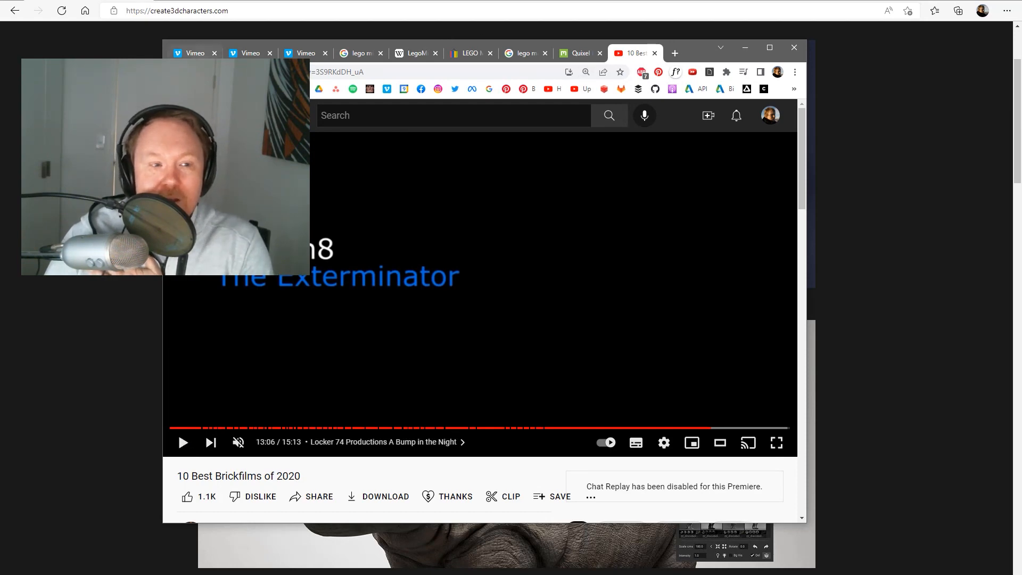
# Step: Play the legoWalkRun Vimeo render, replay it, and pause around 0:08
pyautogui.click(196, 53)
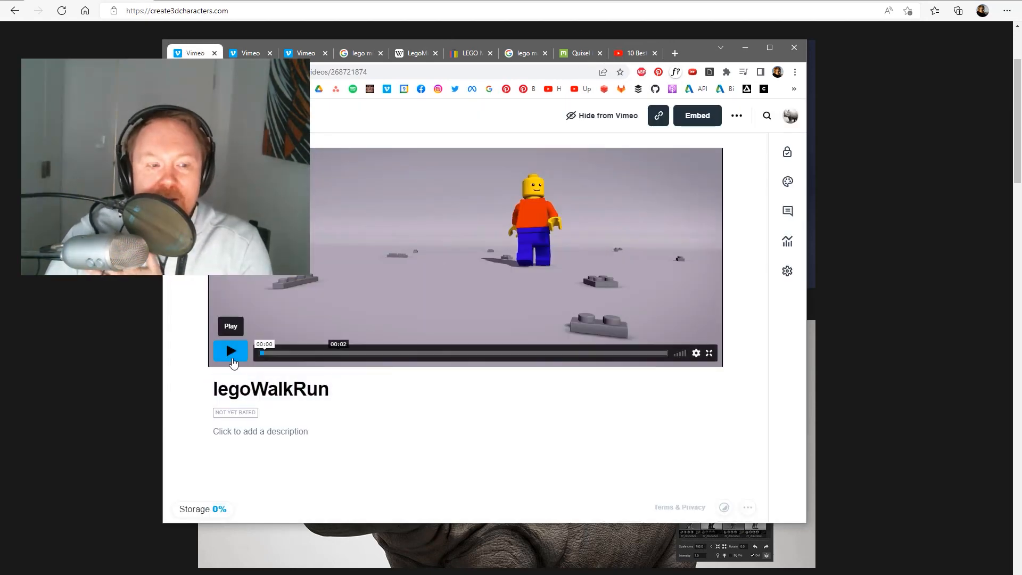
pyautogui.click(230, 351)
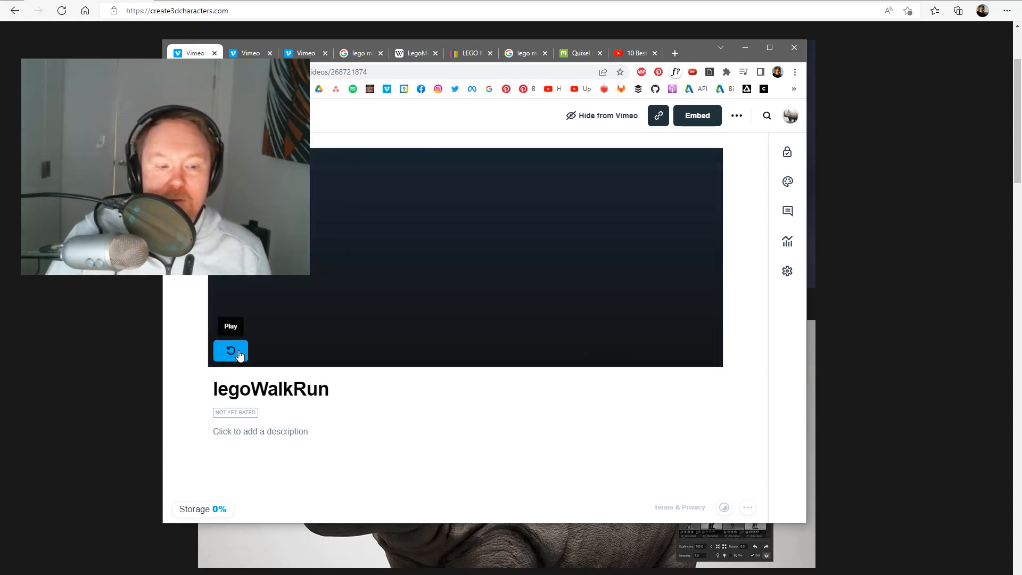
pyautogui.click(230, 352)
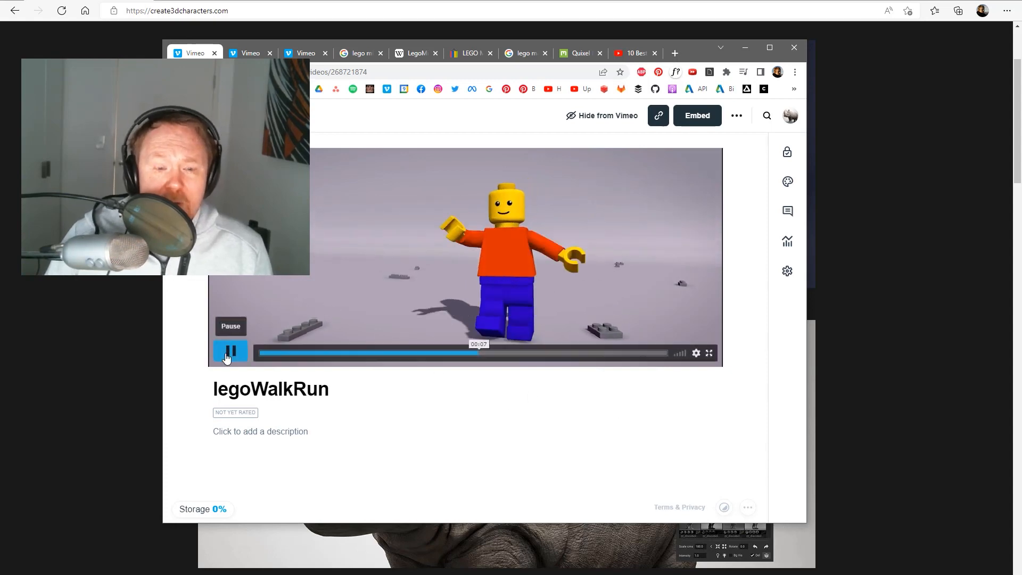
pyautogui.click(230, 350)
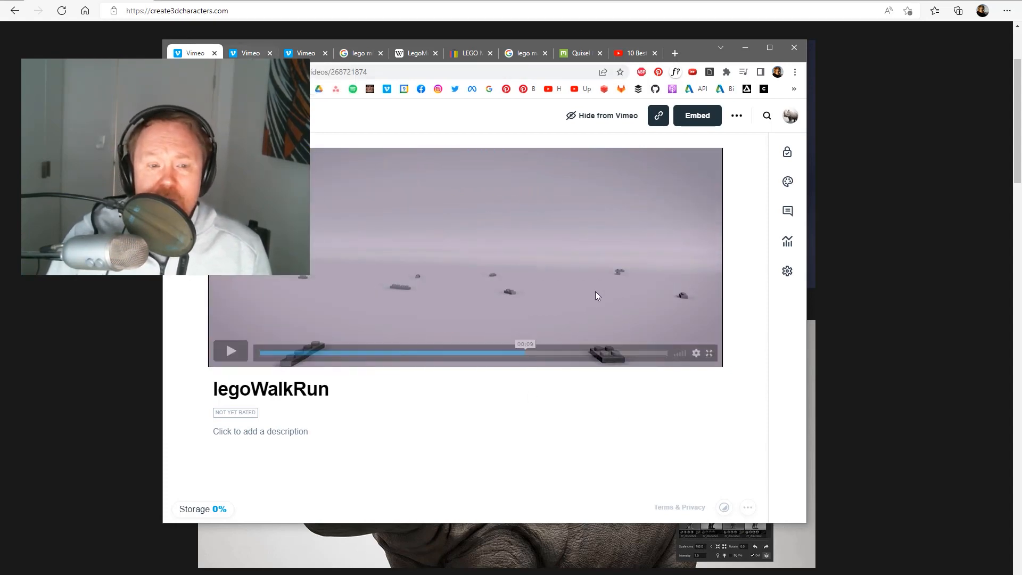
# Step: Browse the Quixel embankment assets, then switch to the animWalkLegoMan Vimeo render
pyautogui.click(581, 53)
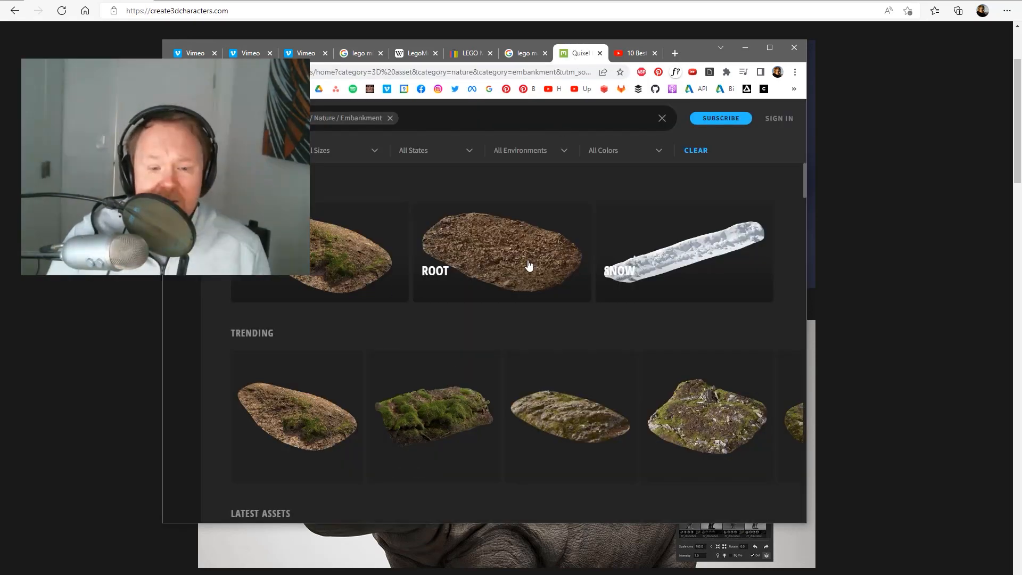
pyautogui.scroll(-3)
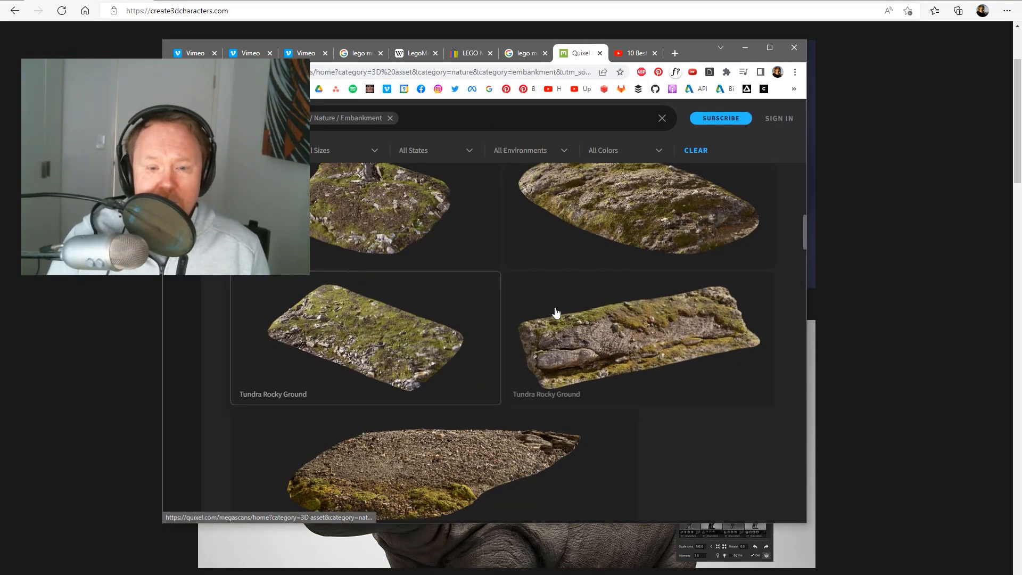
pyautogui.scroll(-3)
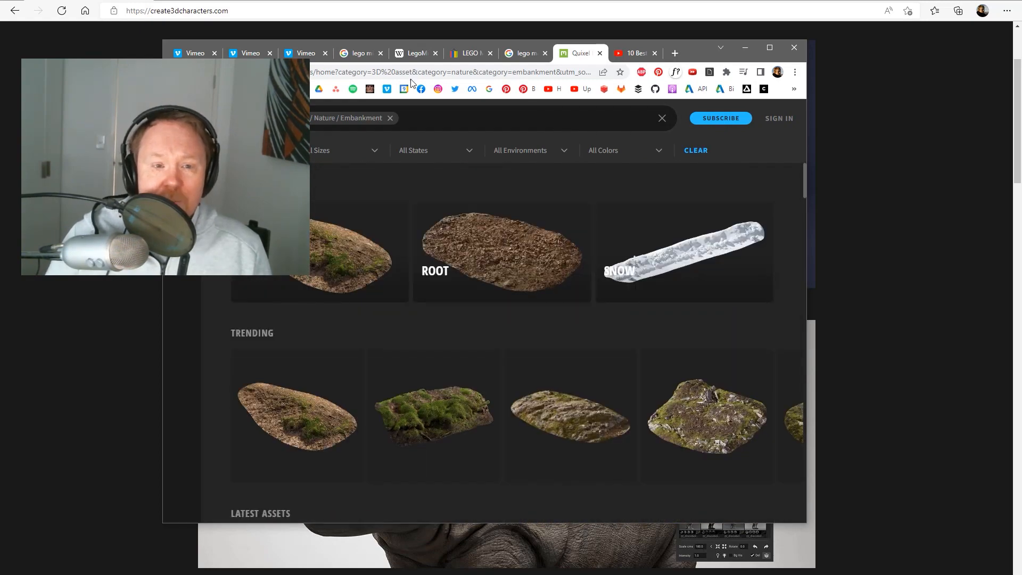
pyautogui.click(245, 53)
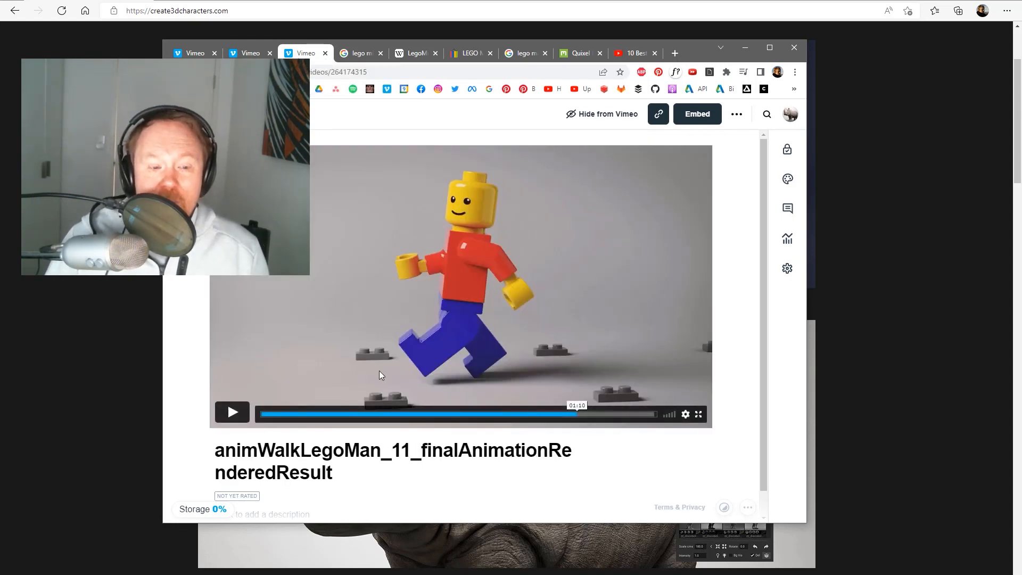
pyautogui.moveTo(233, 412)
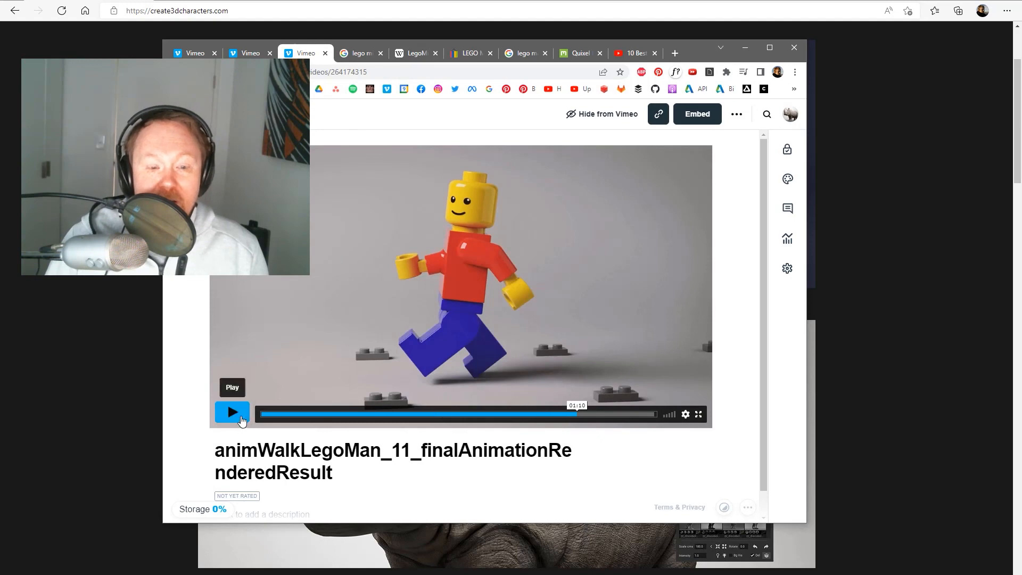
# Step: Resume and pause the Lego walk render, then click its title to edit it
pyautogui.click(232, 411)
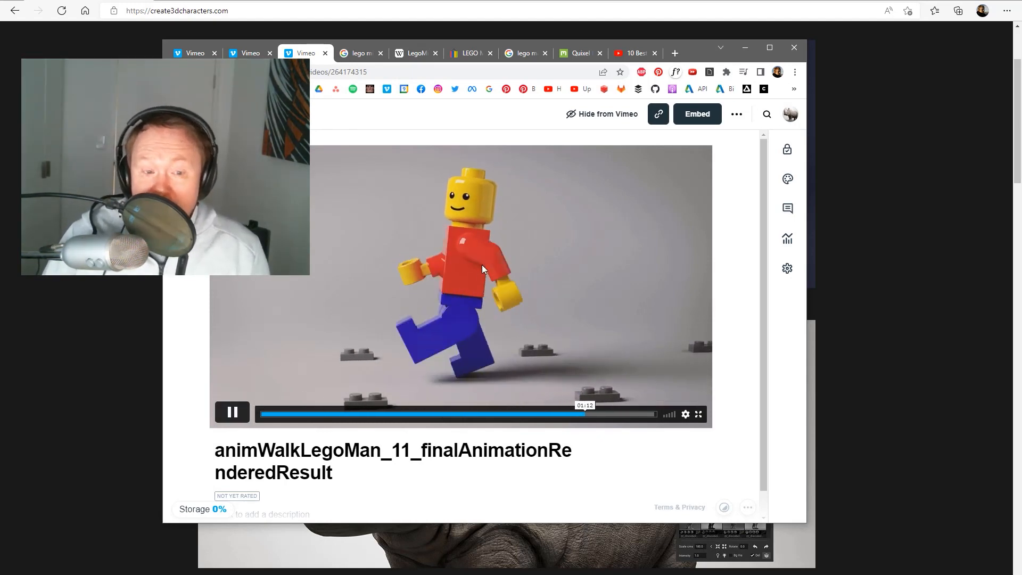
pyautogui.moveTo(472, 274)
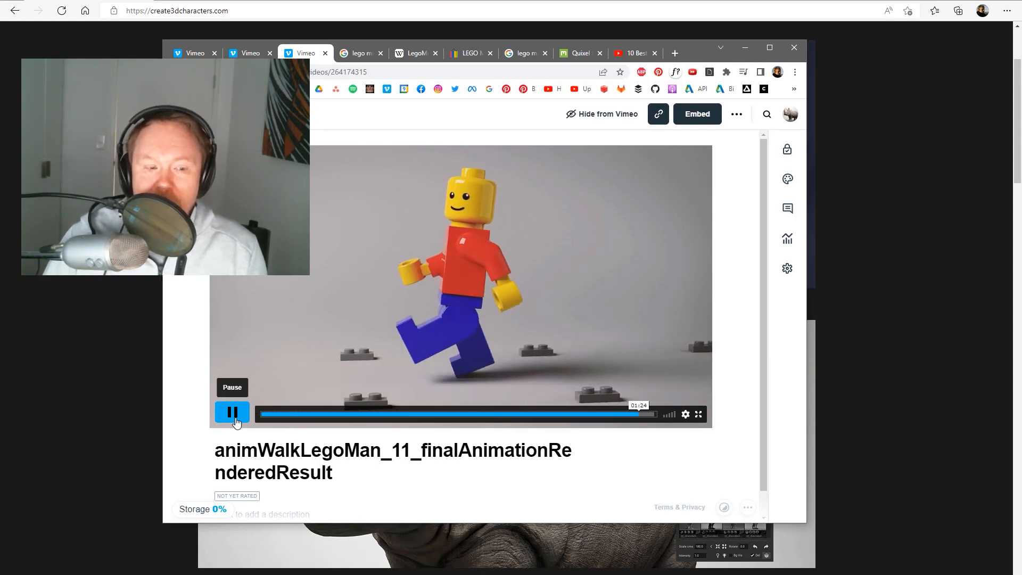
pyautogui.click(232, 412)
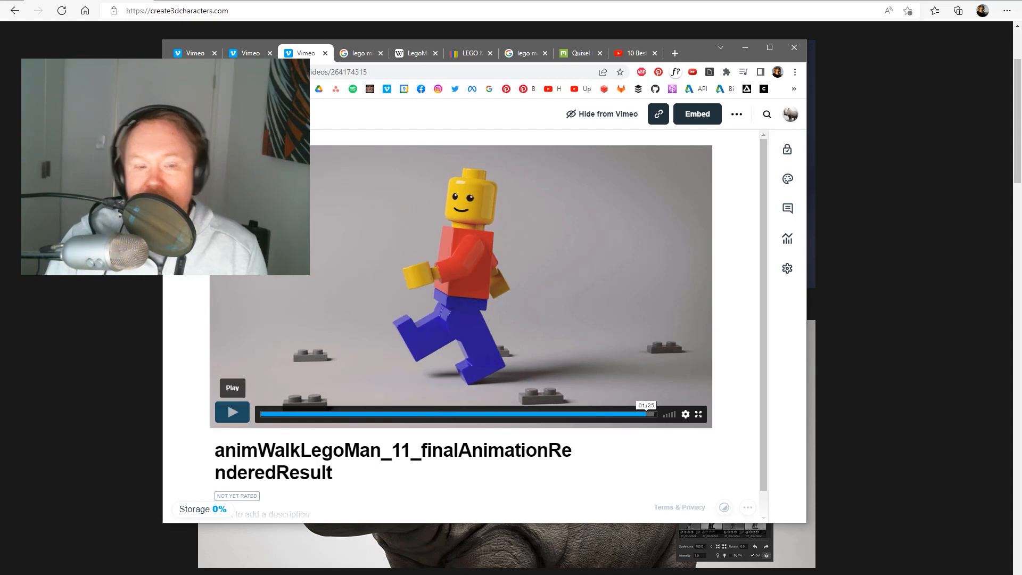
pyautogui.moveTo(730, 245)
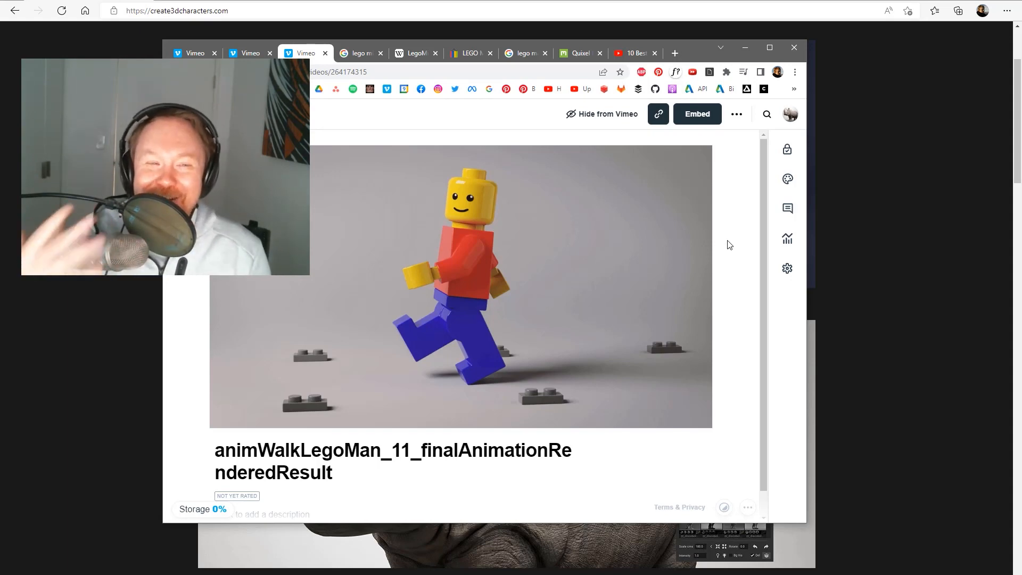
pyautogui.moveTo(370, 290)
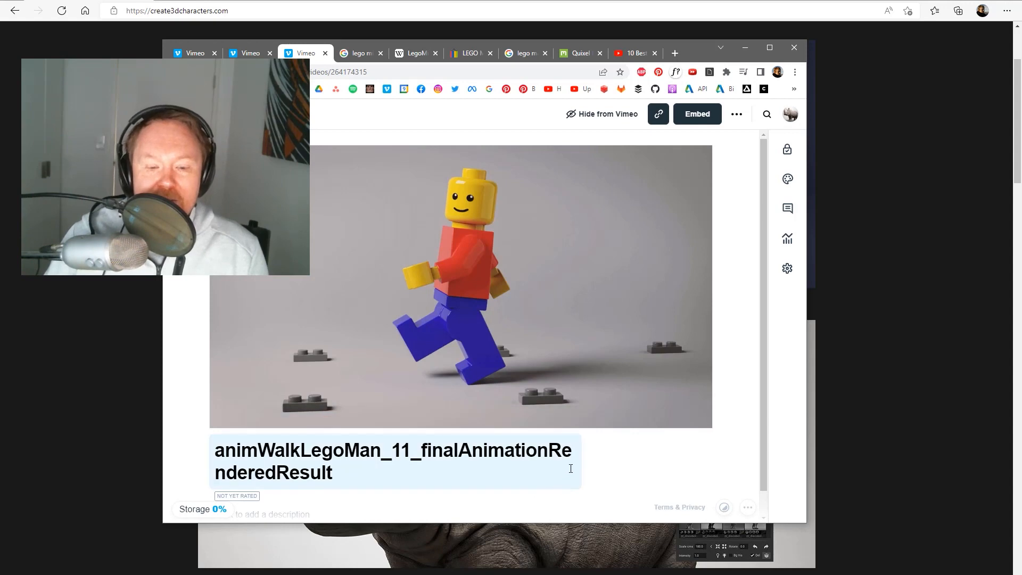
pyautogui.click(412, 469)
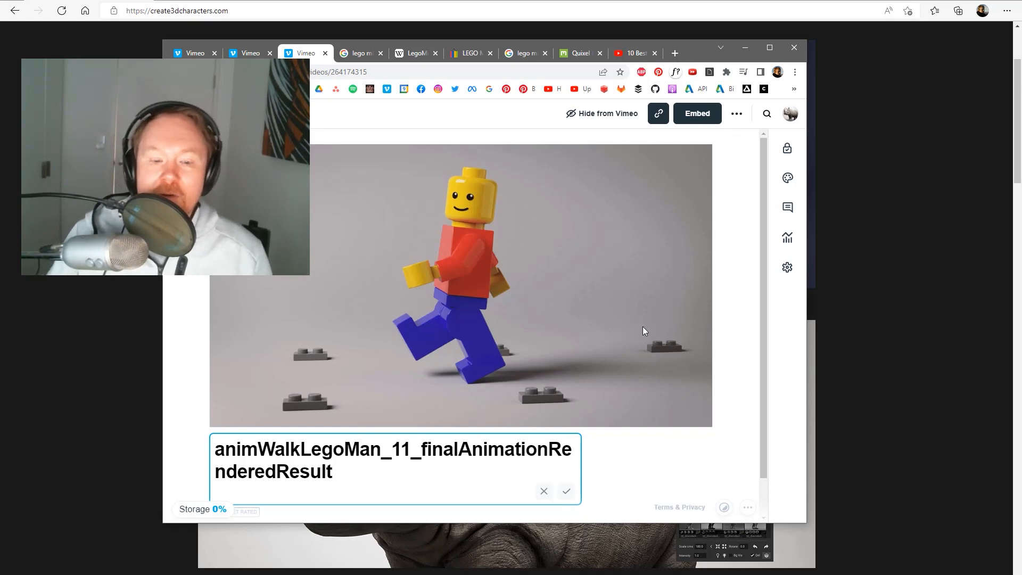
pyautogui.moveTo(613, 347)
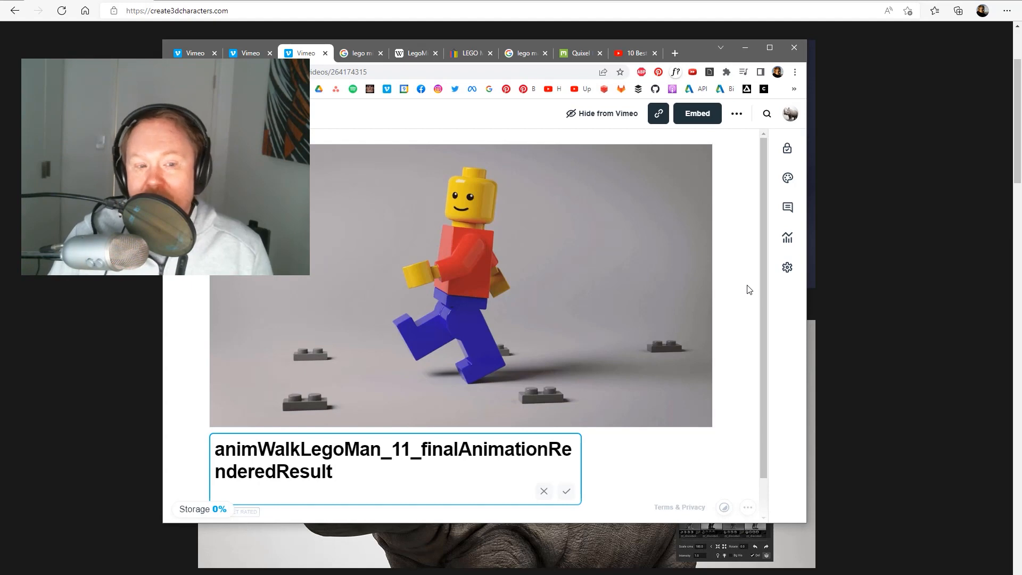
pyautogui.moveTo(741, 284)
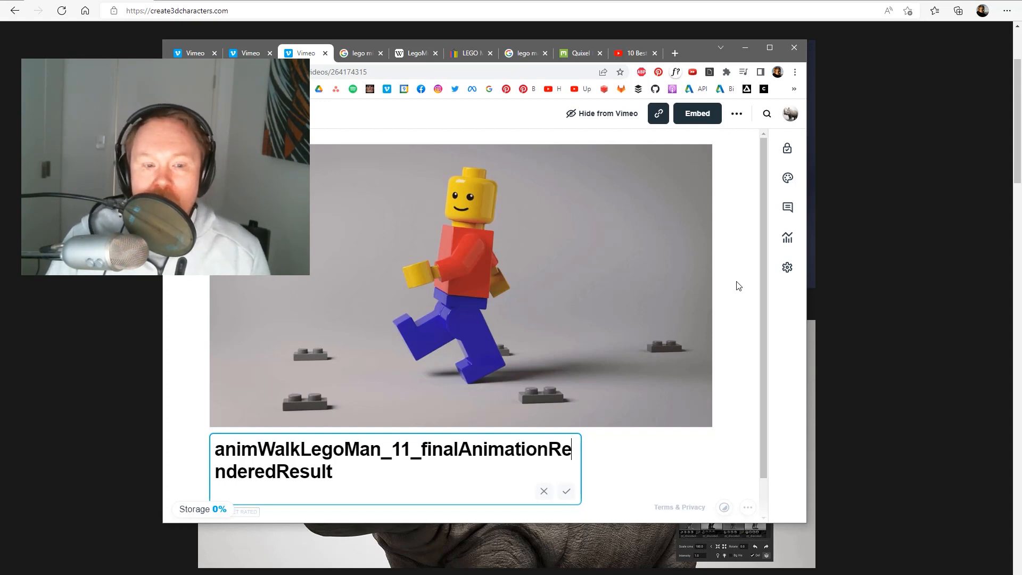
pyautogui.moveTo(735, 290)
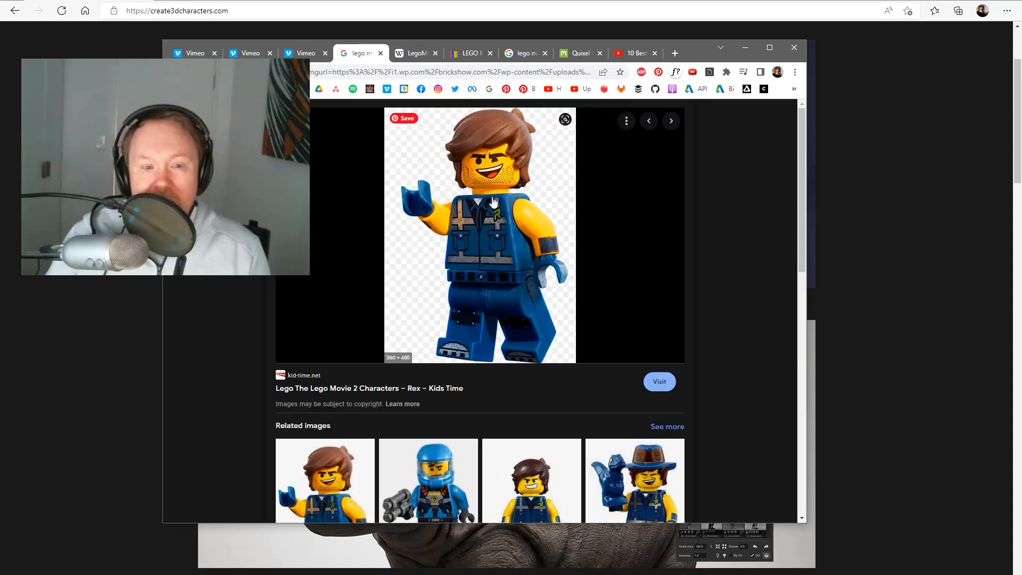
pyautogui.moveTo(487, 116)
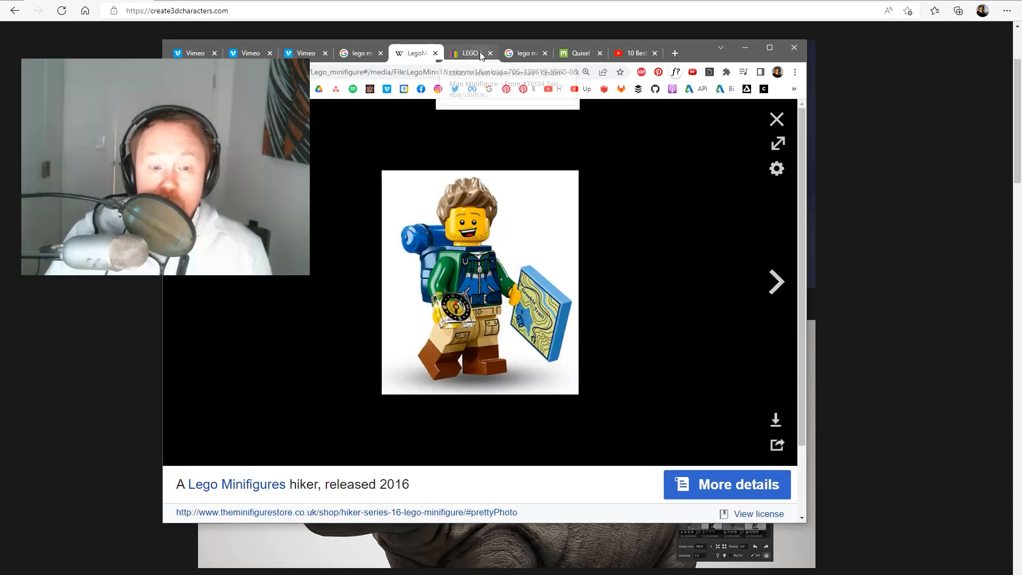
# Step: Flip between the eBay Spider-Man listing and Vimeo tabs, ending on the Quixel gallery
pyautogui.click(471, 53)
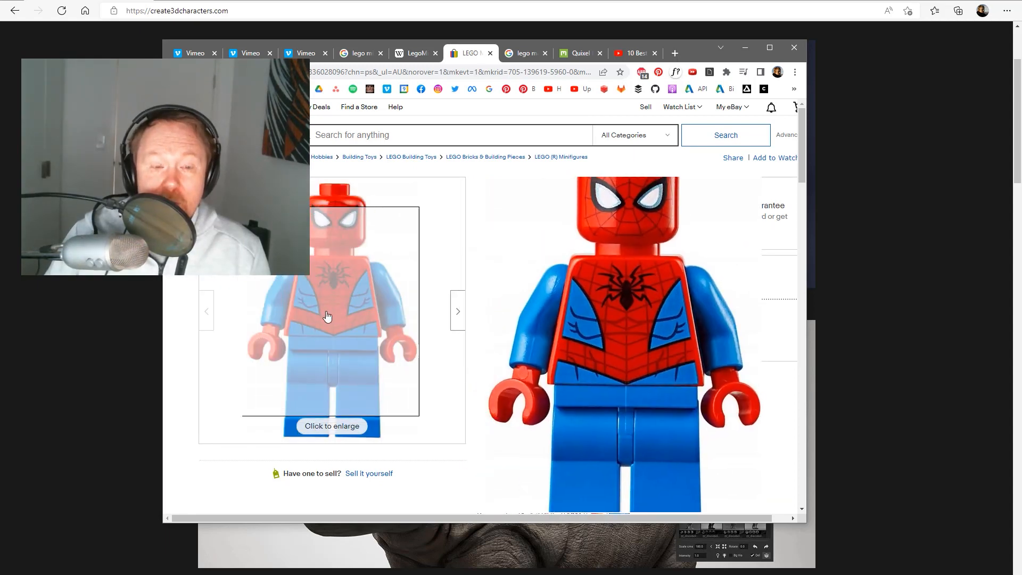
pyautogui.click(525, 53)
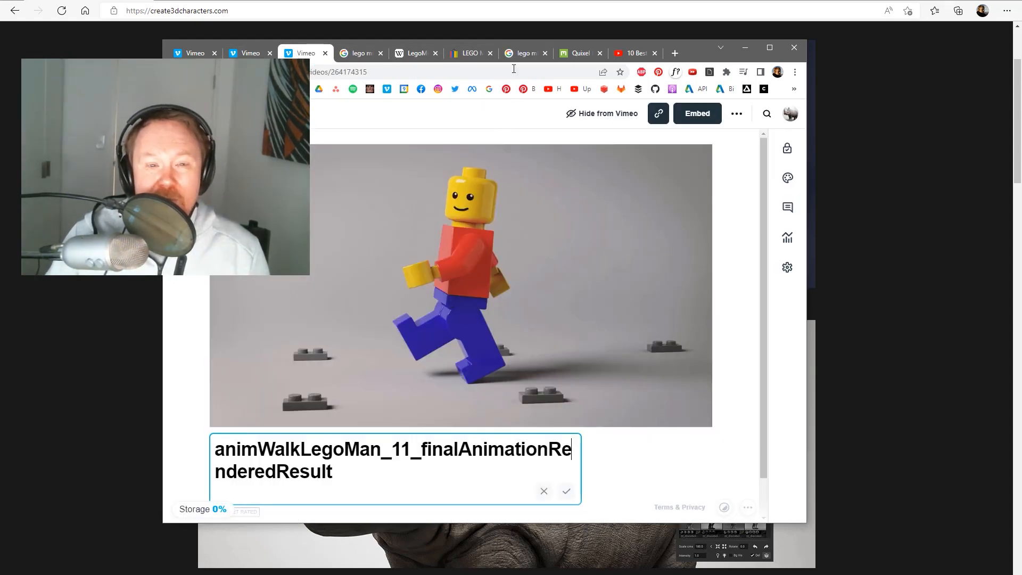
pyautogui.click(468, 53)
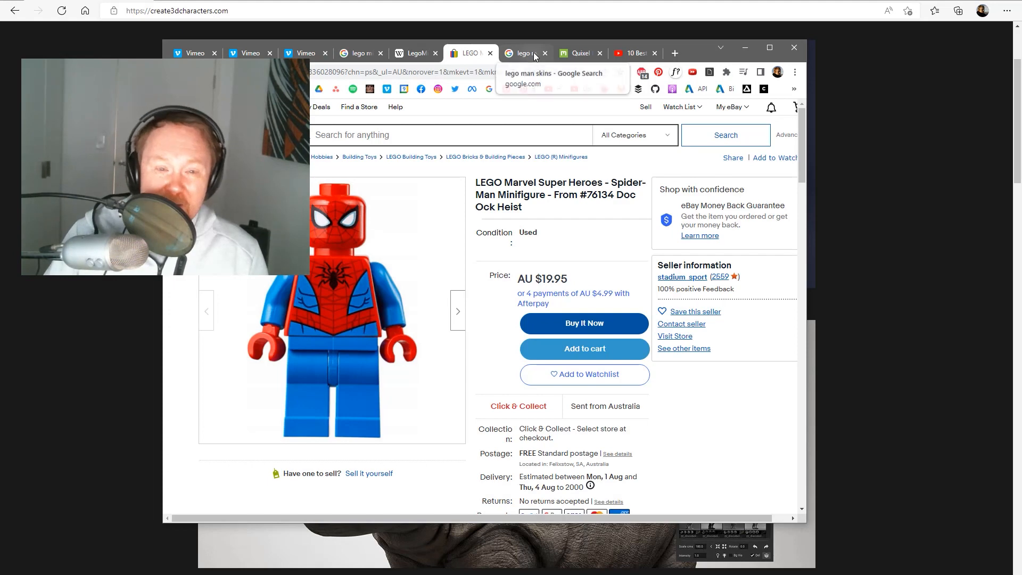
pyautogui.click(580, 53)
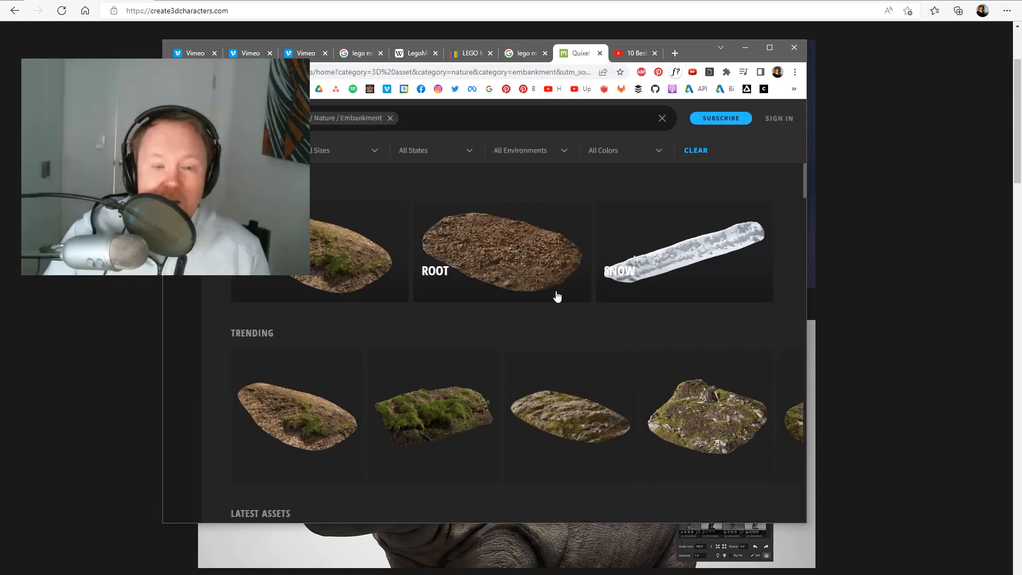
pyautogui.moveTo(271, 415)
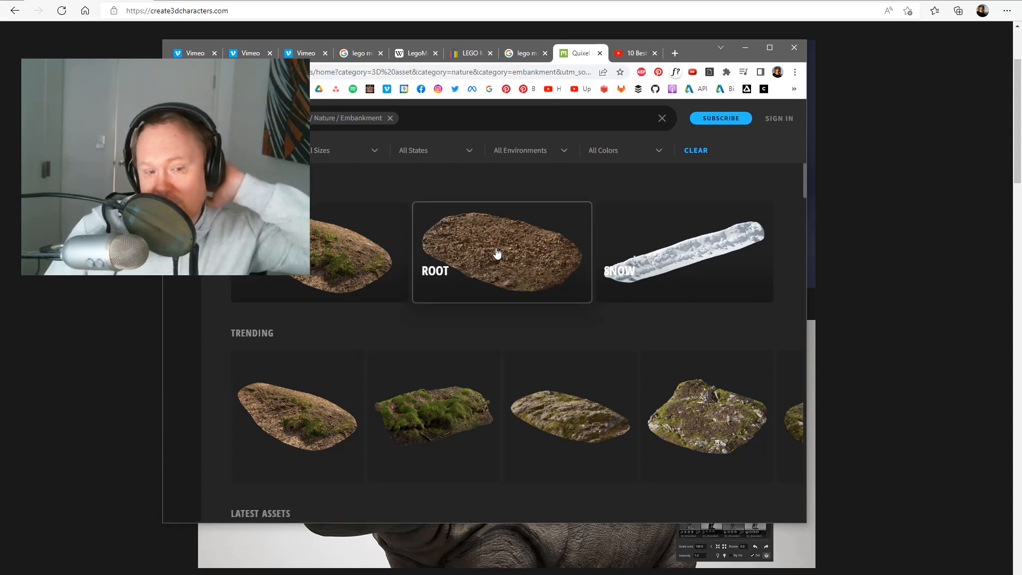
pyautogui.moveTo(751, 222)
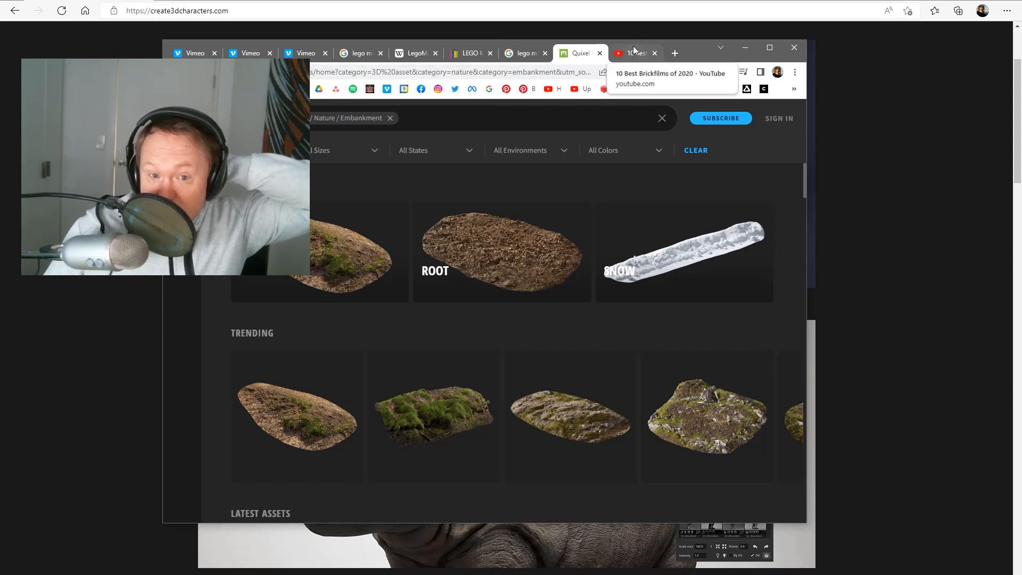
# Step: Bring the Edge site forward and scroll through its banners, returning to the top
pyautogui.click(634, 53)
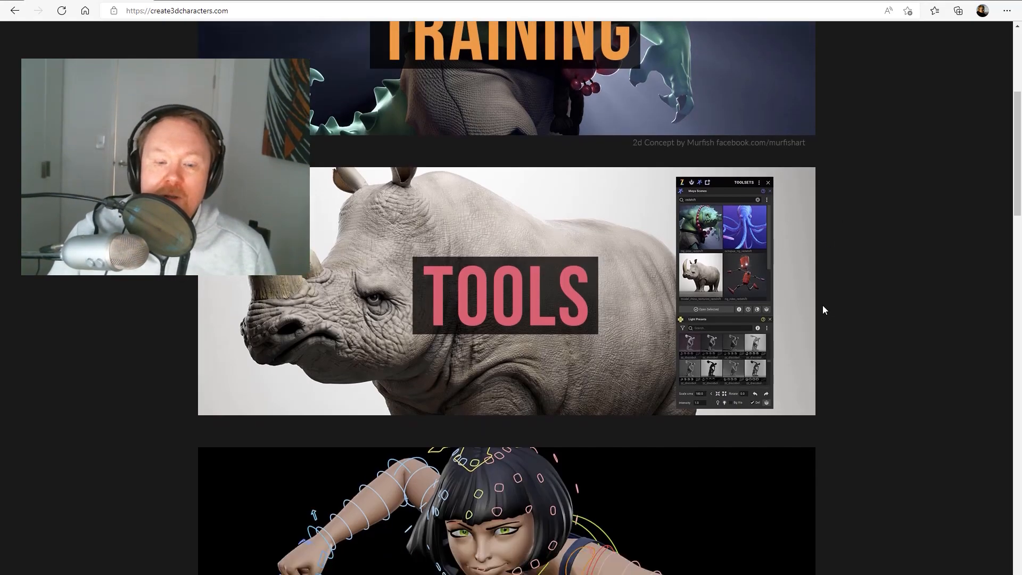
pyautogui.scroll(-3)
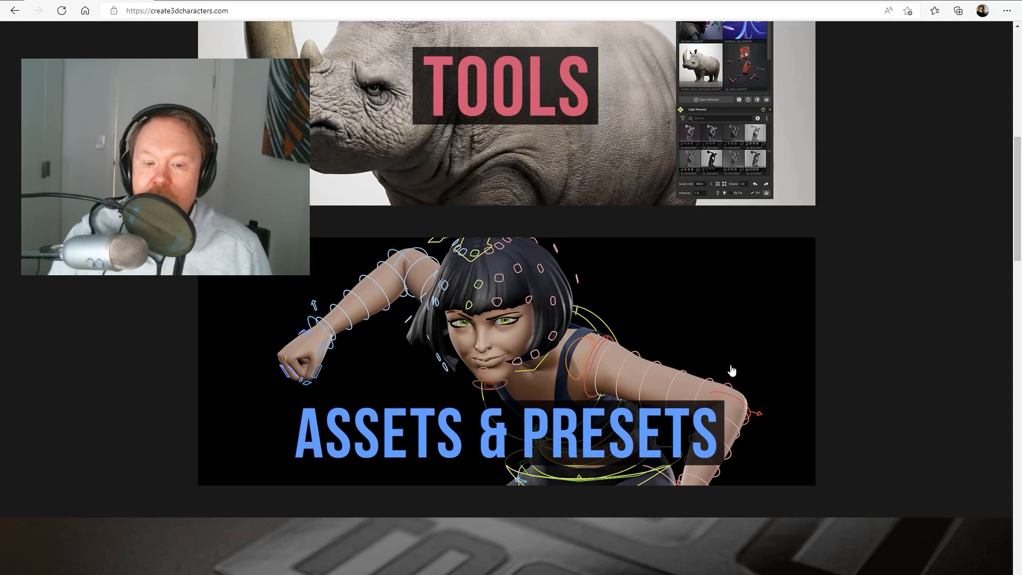
pyautogui.moveTo(618, 277)
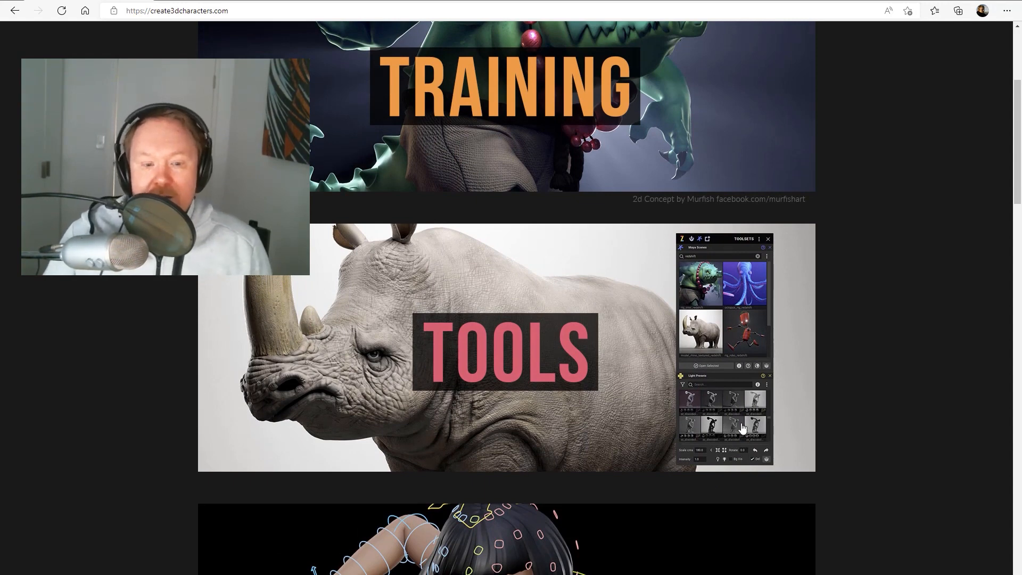
pyautogui.scroll(3)
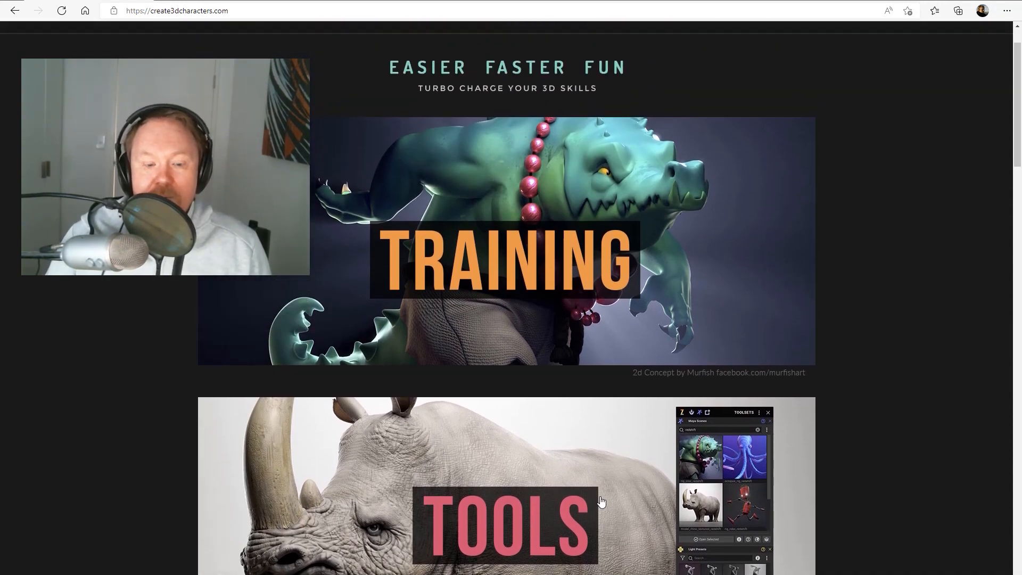
pyautogui.scroll(-3)
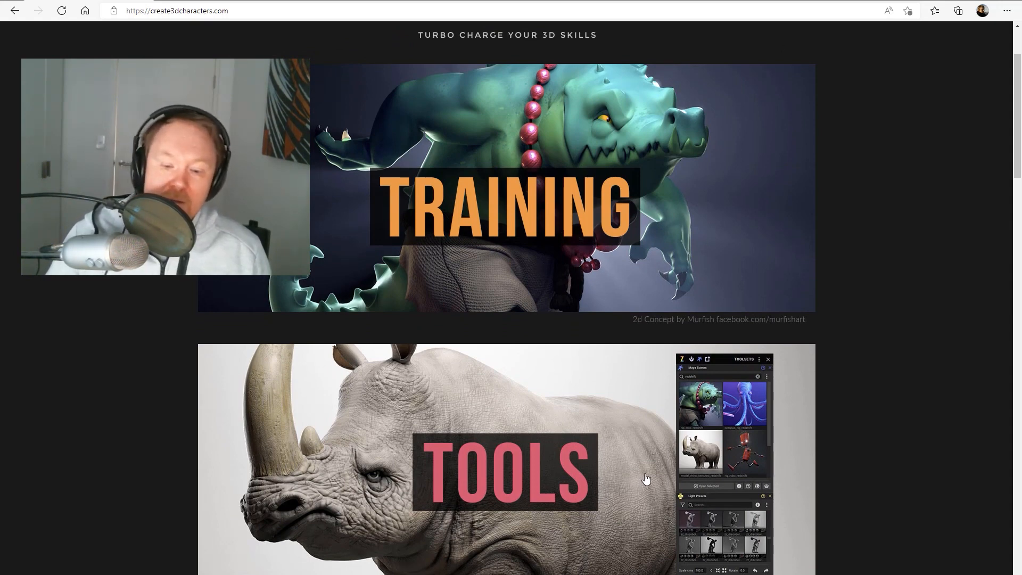
pyautogui.scroll(-3)
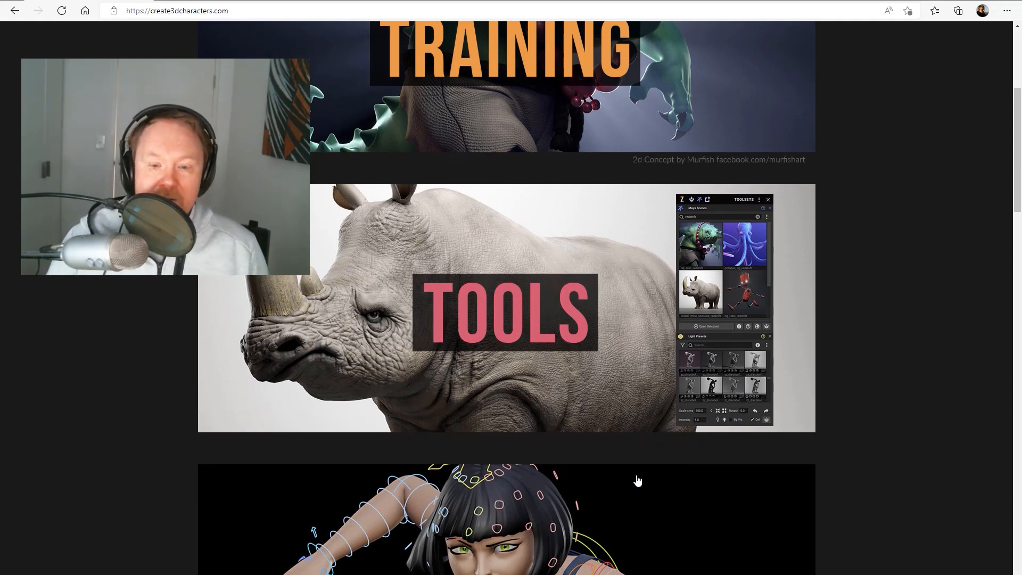
pyautogui.scroll(-3)
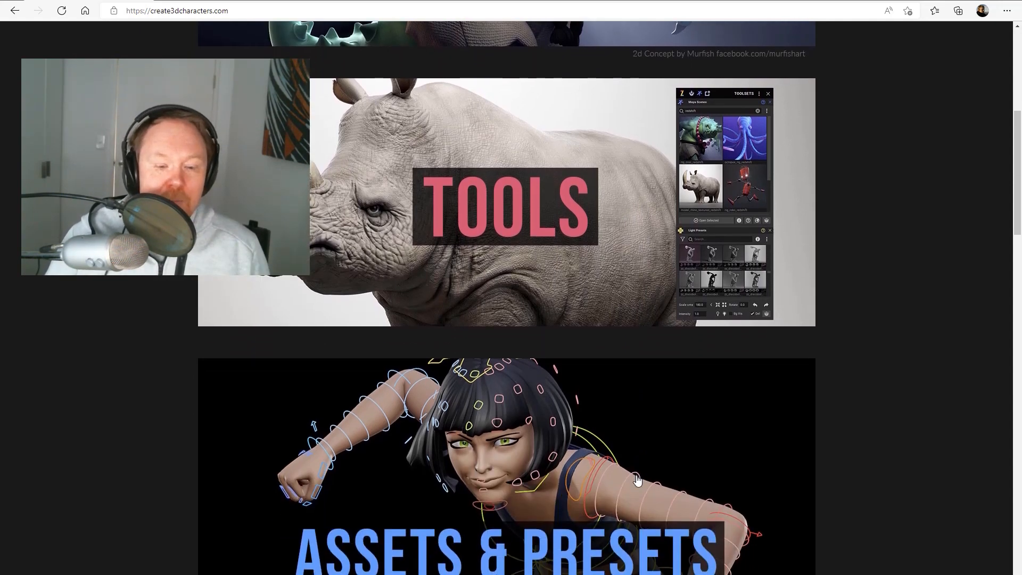
pyautogui.scroll(-3)
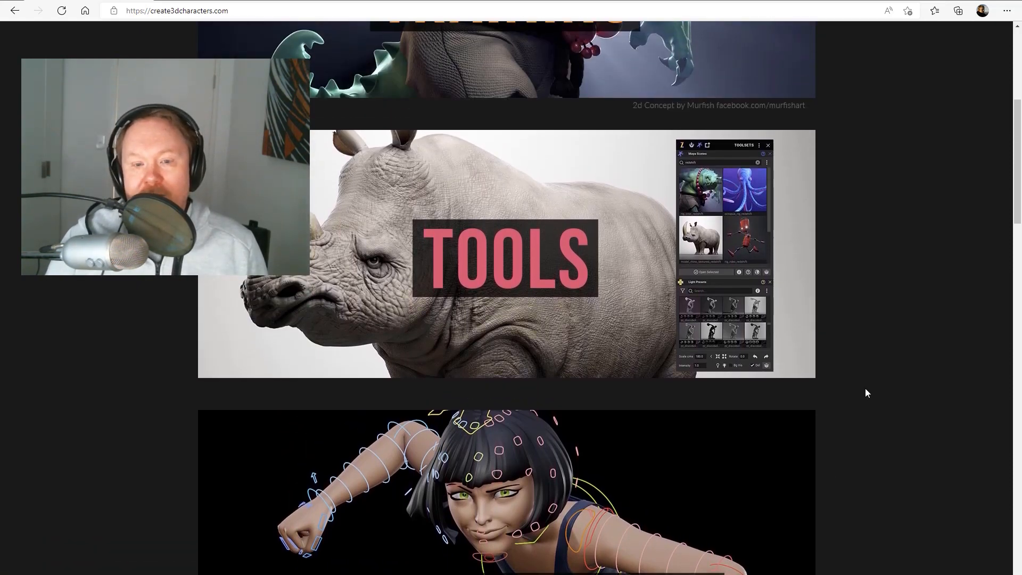
pyautogui.scroll(3)
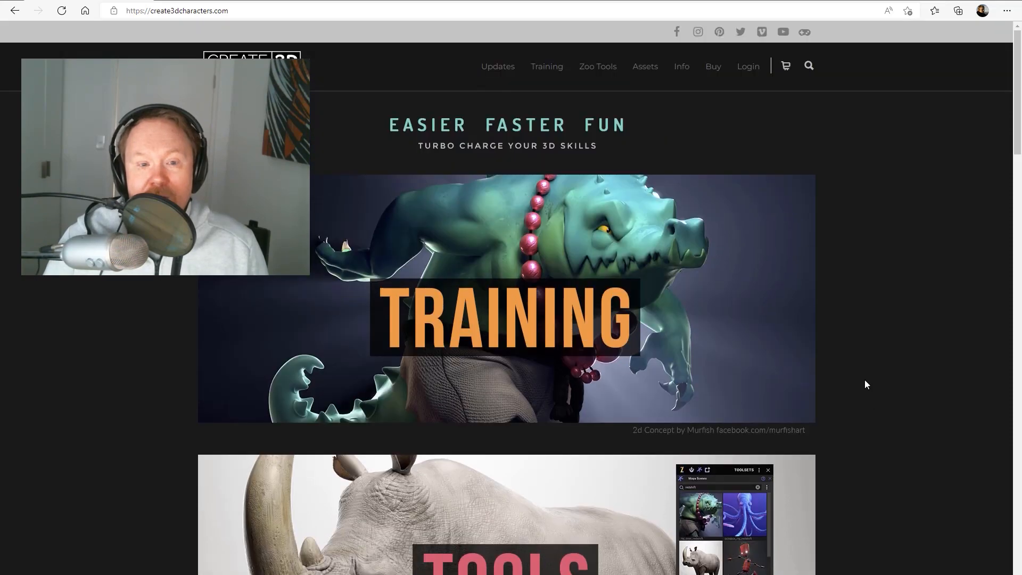